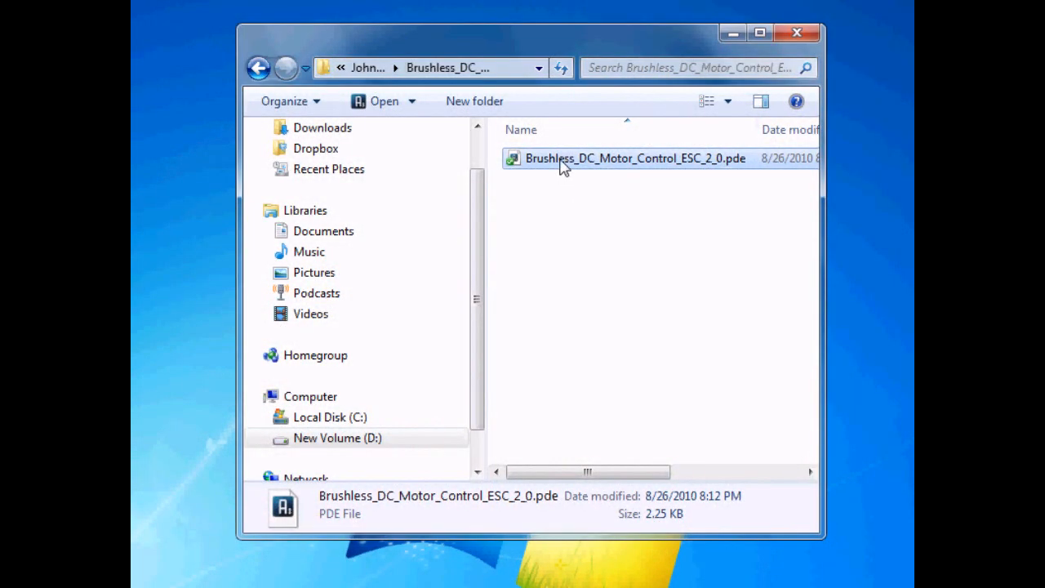
Open Brushless_DC_Motor_Control_ESC_2_0.pde from Windows Explorer into the Arduino IDE.
double_click(635, 158)
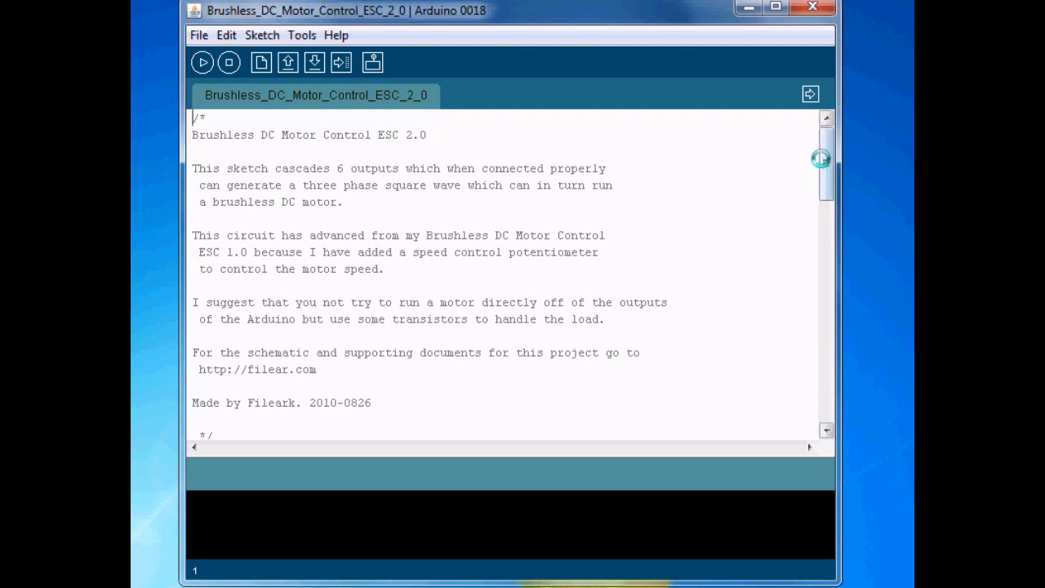
scroll(down, 3)
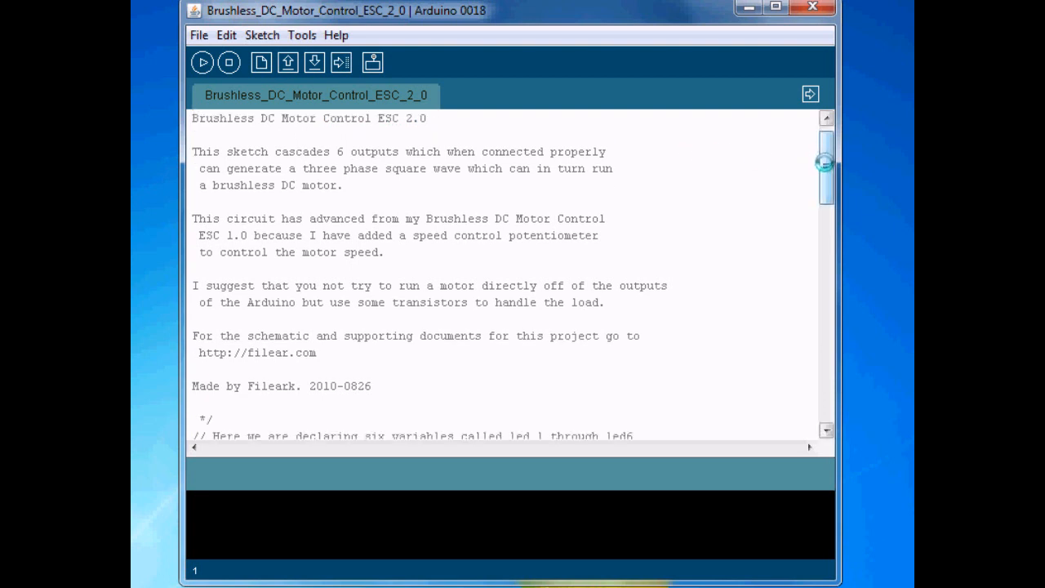
scroll(down, 3)
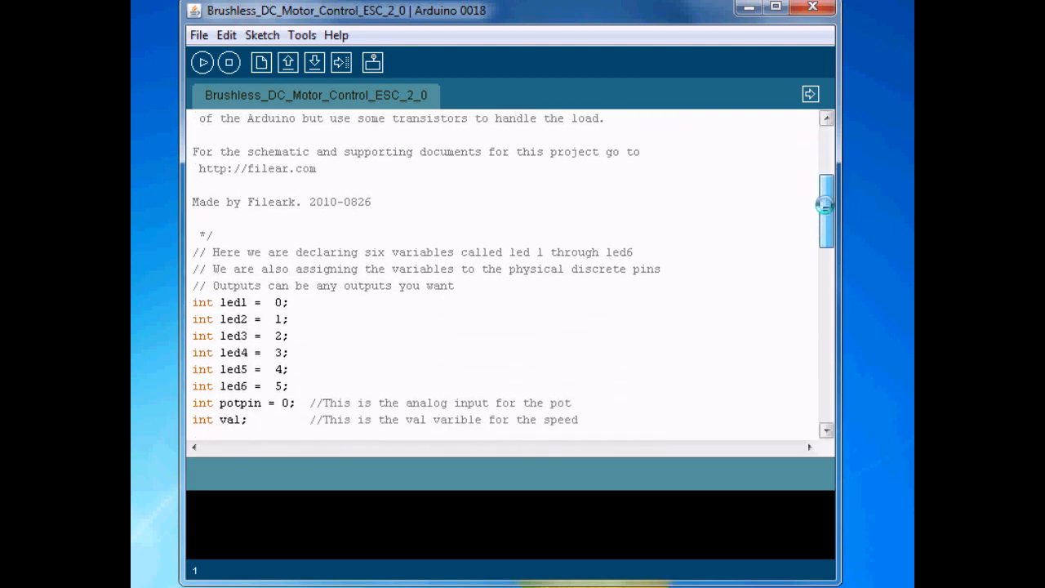
scroll(down, 3)
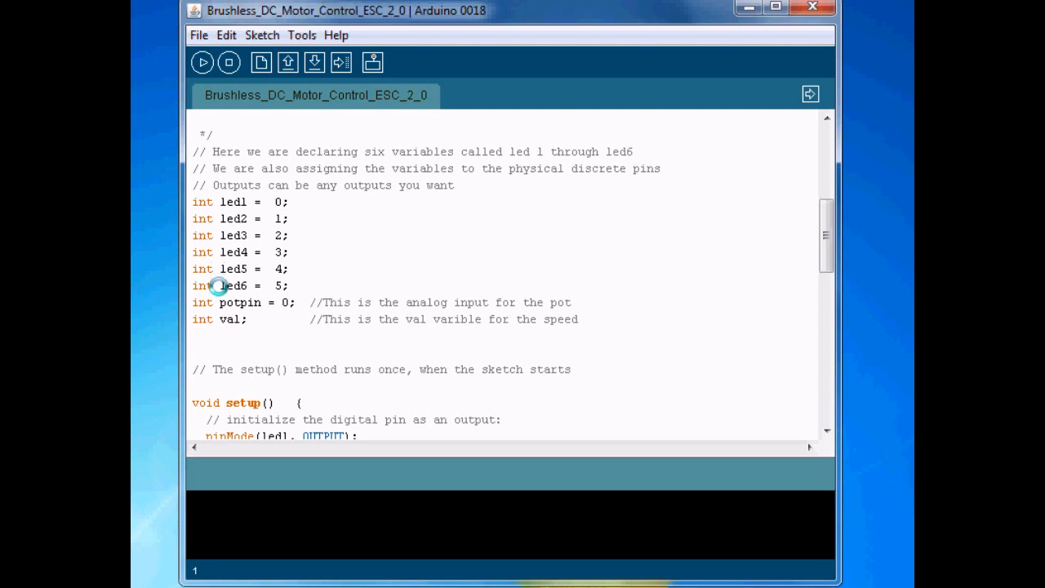
mouse_move(280, 202)
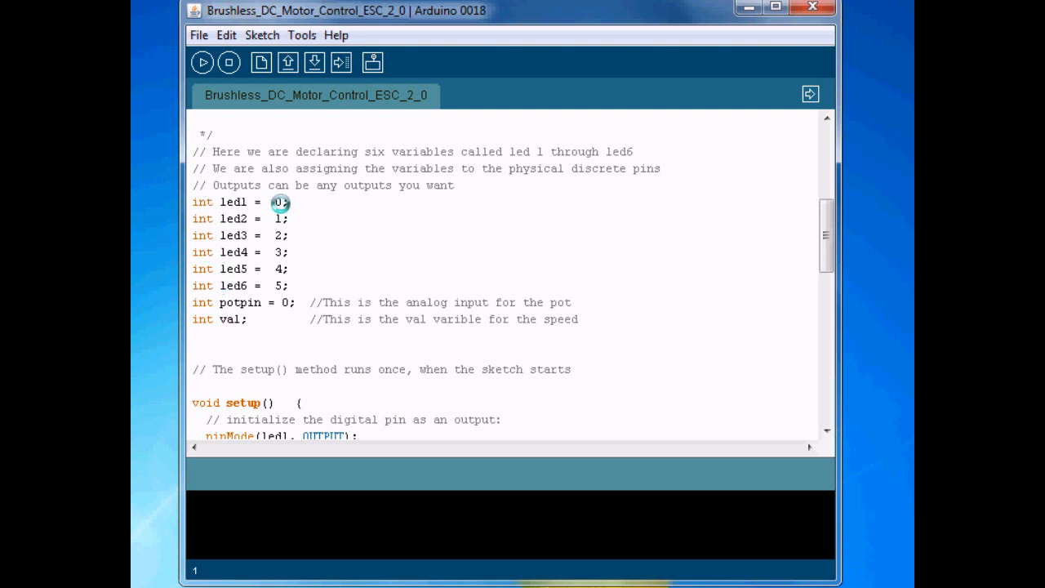
mouse_move(274, 202)
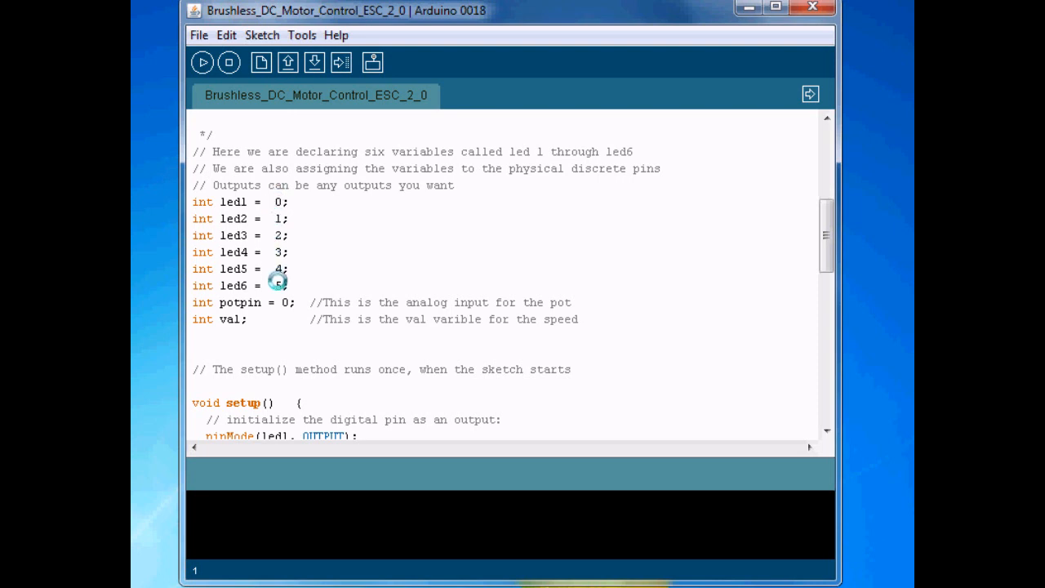
mouse_move(236, 307)
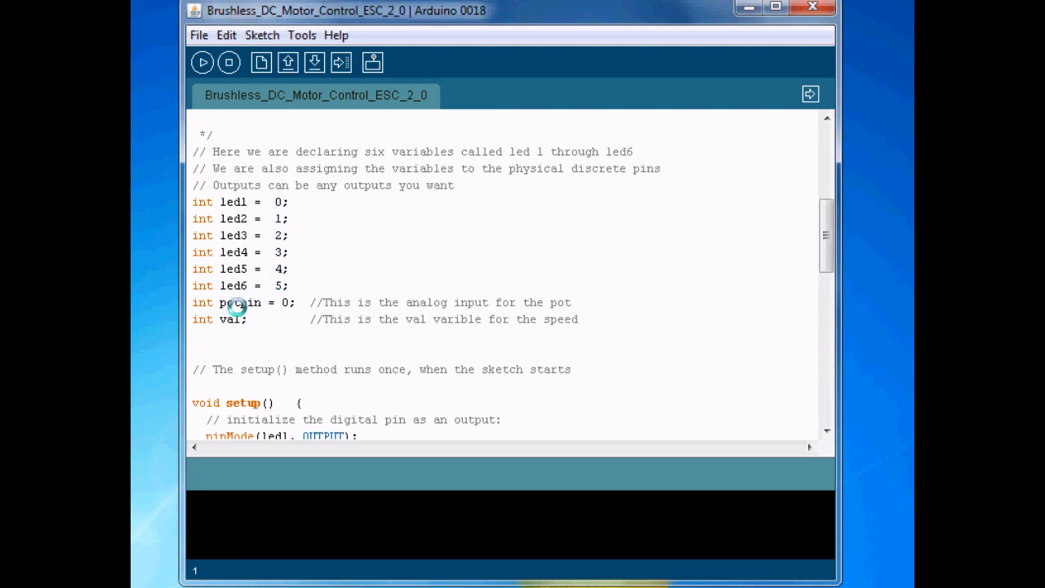
double_click(242, 302)
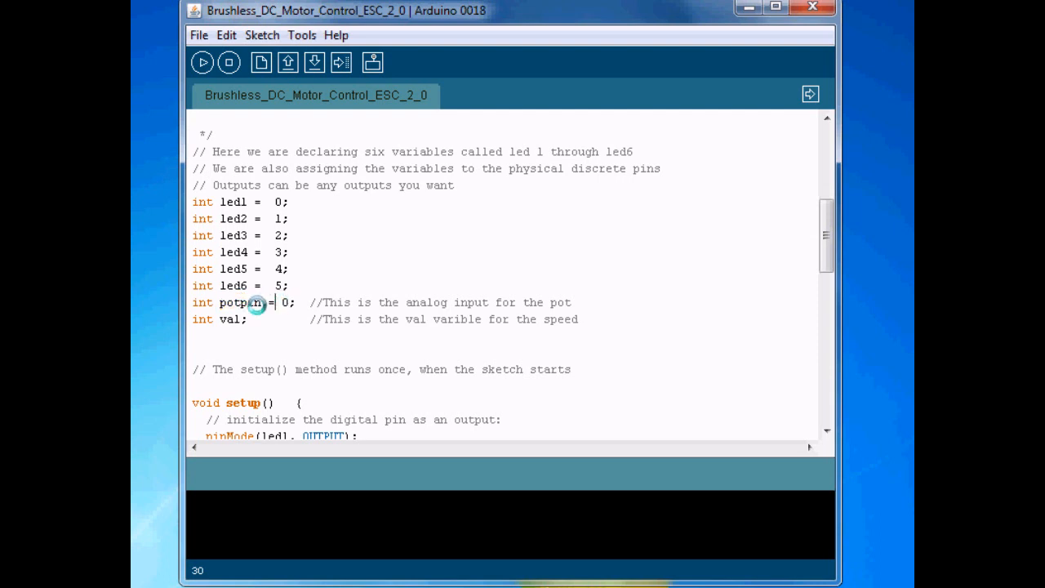
double_click(232, 318)
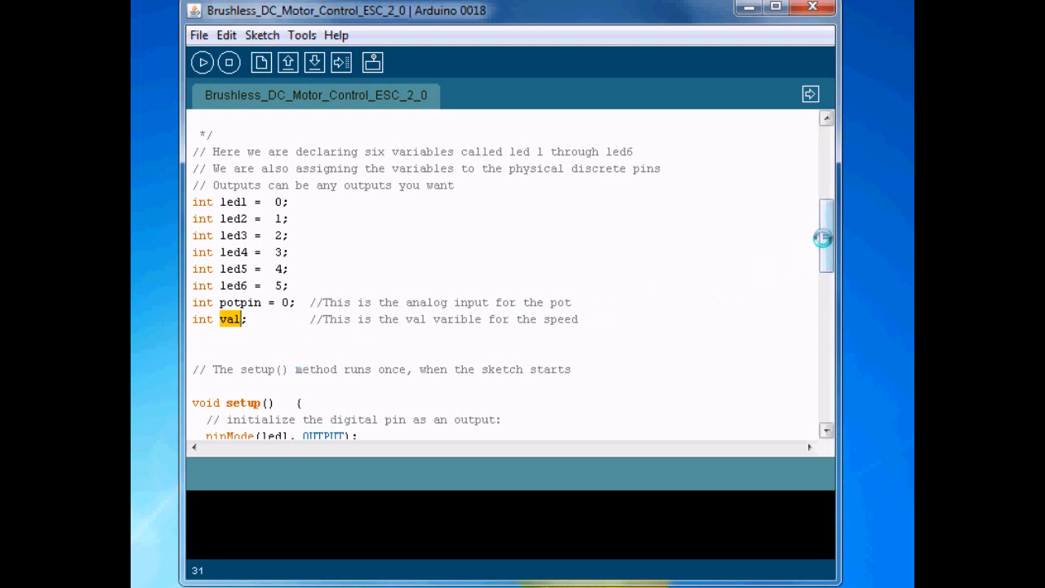
scroll(down, 3)
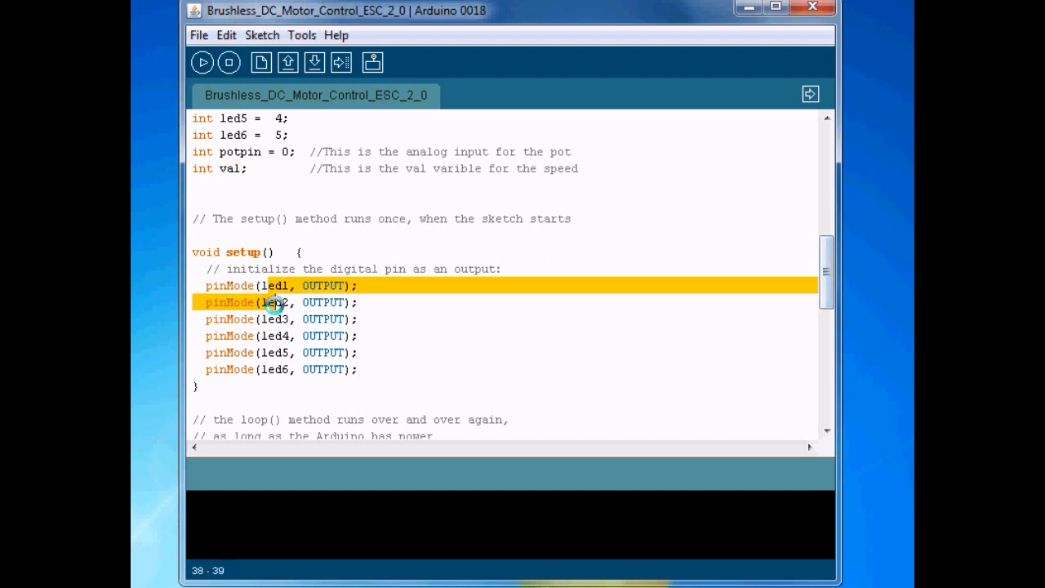
drag(275, 302, 274, 369)
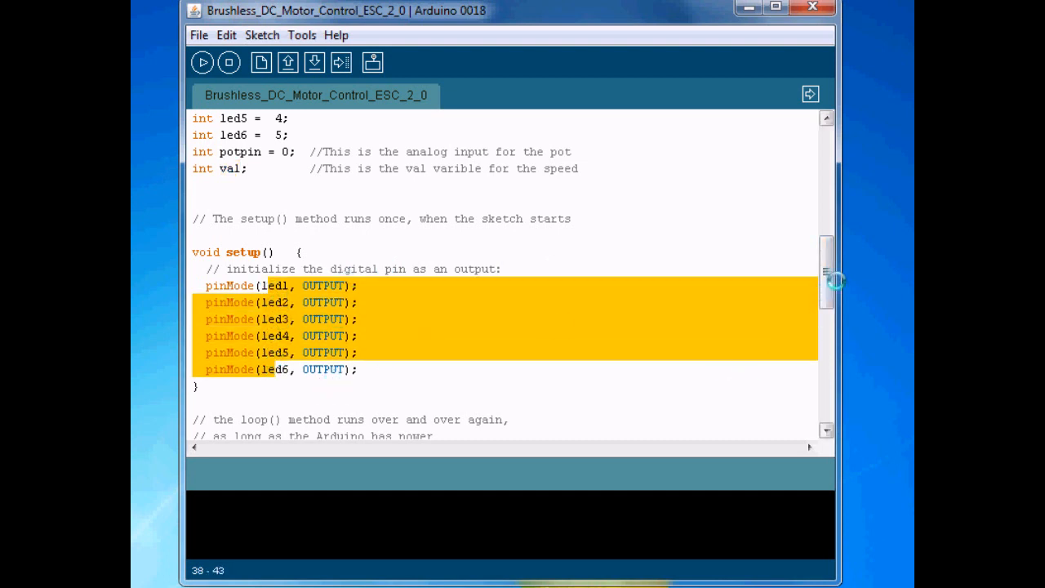
scroll(down, 3)
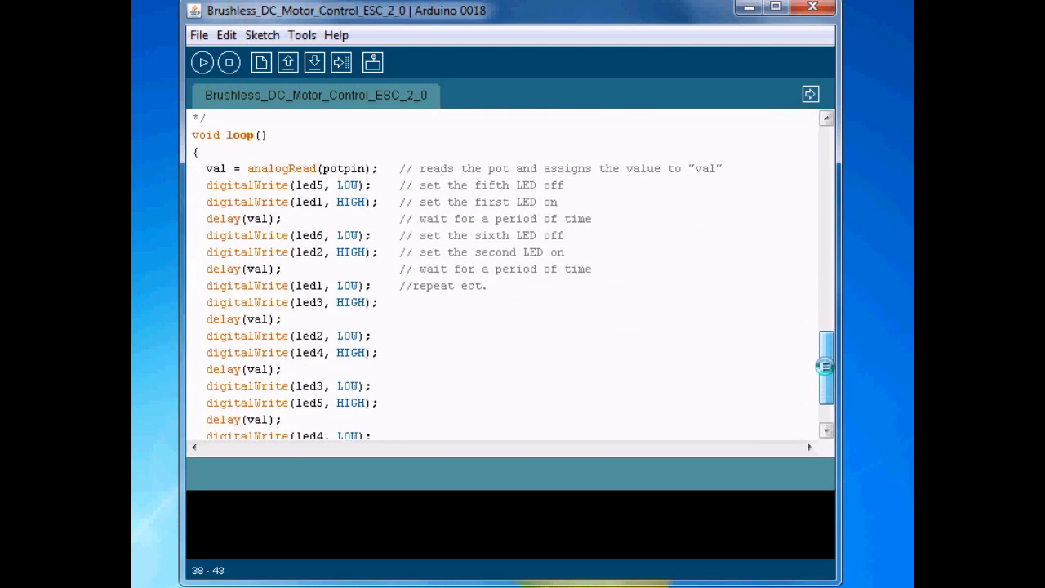
double_click(281, 168)
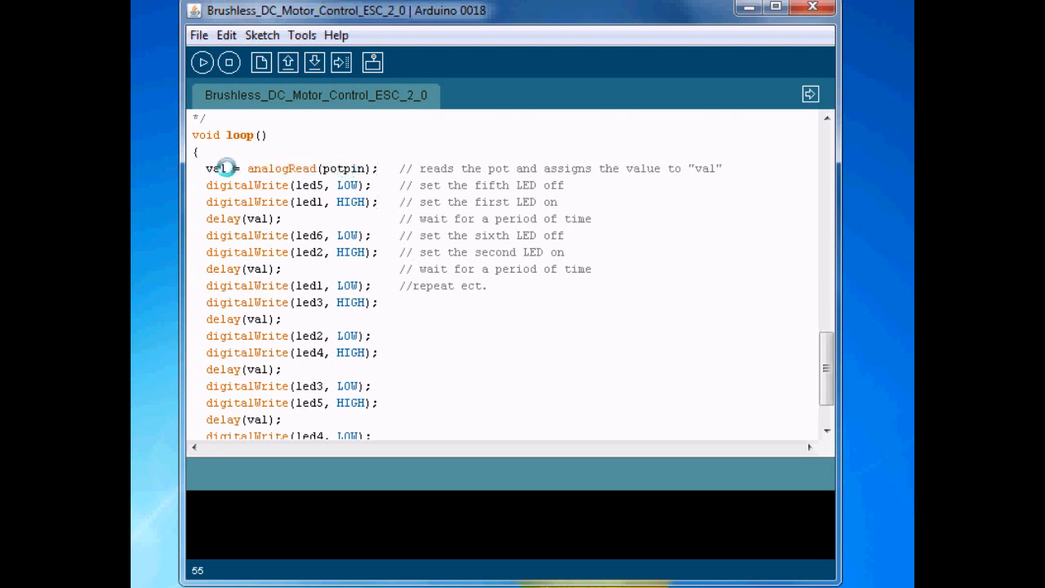
double_click(215, 169)
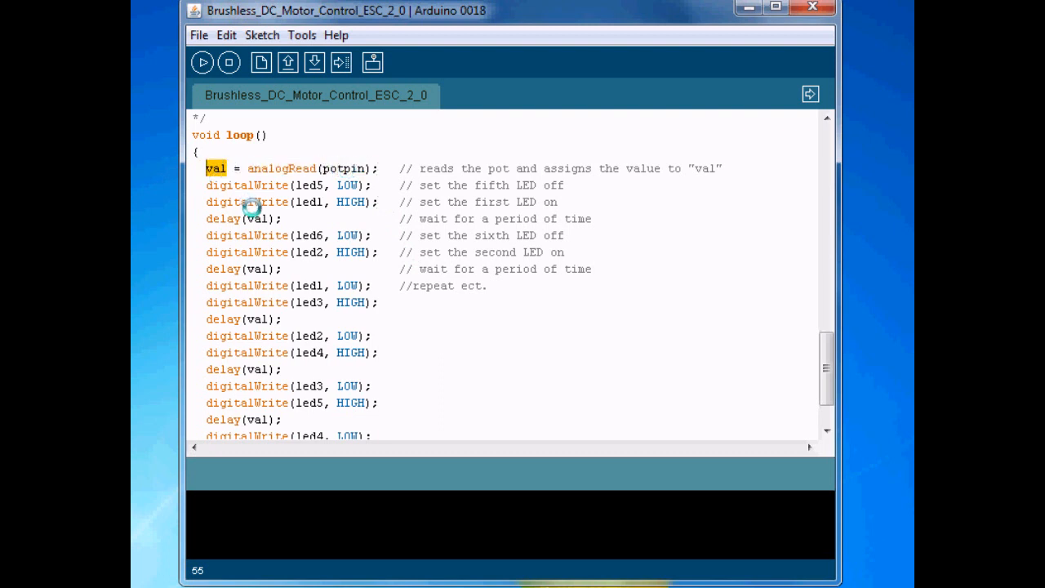
mouse_move(288, 189)
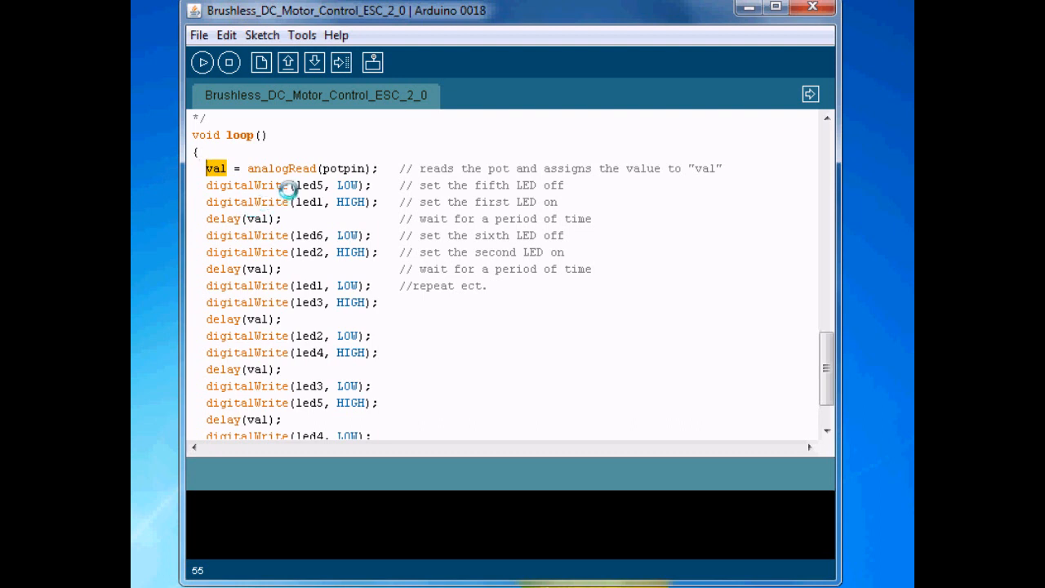
mouse_move(303, 352)
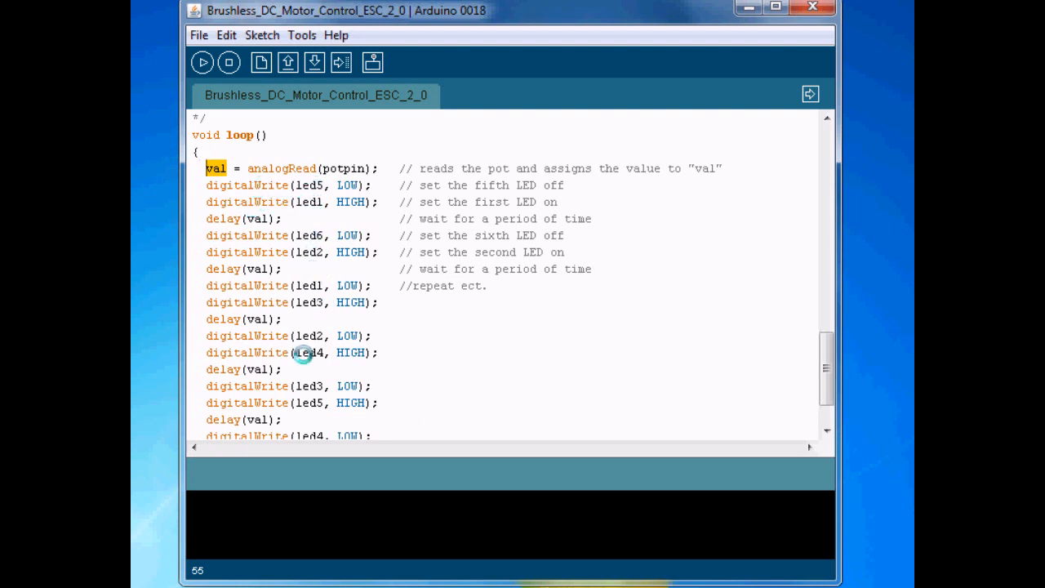
mouse_move(245, 218)
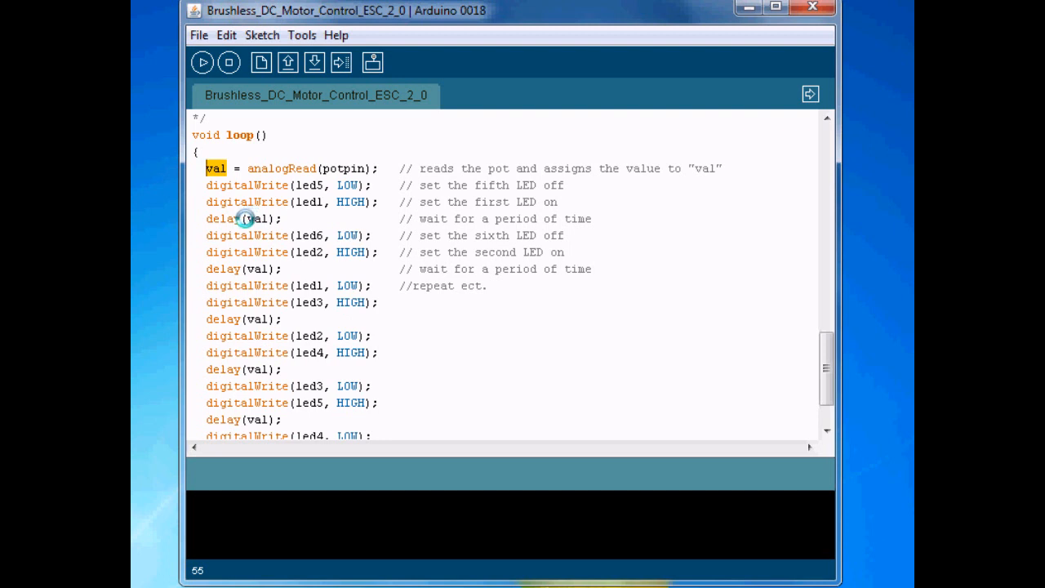
click(269, 219)
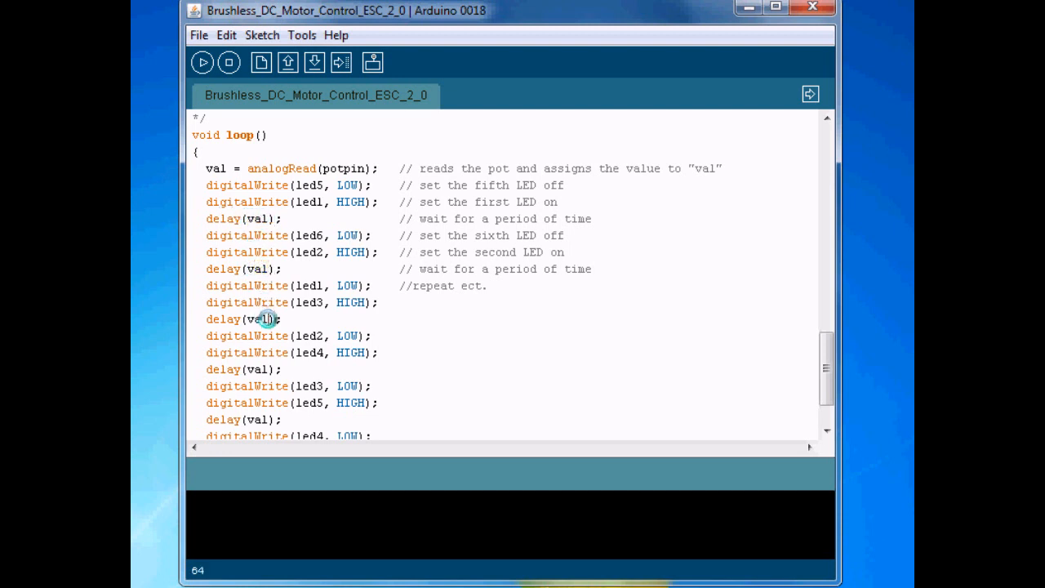
click(337, 168)
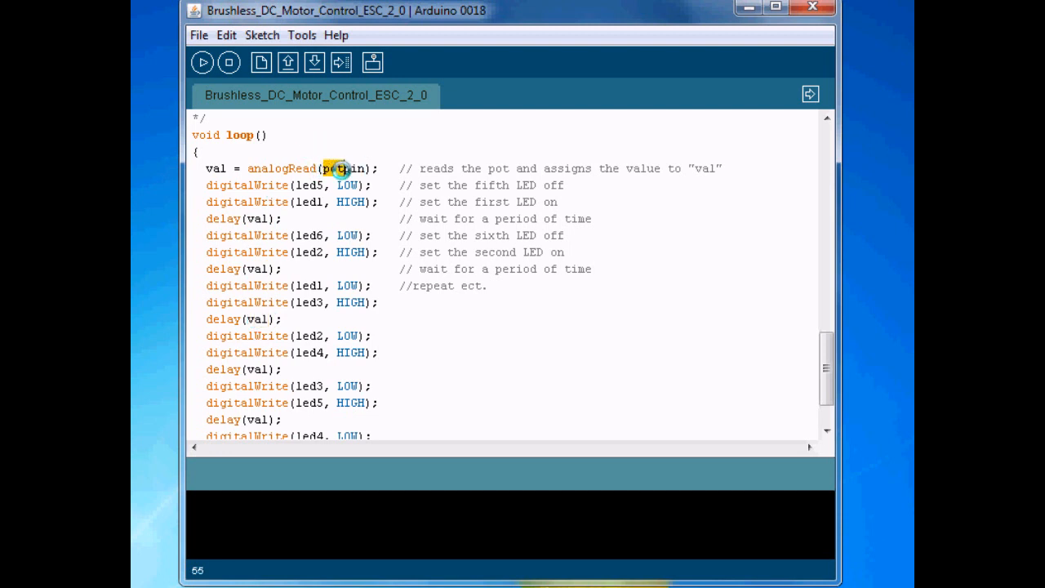
double_click(346, 168)
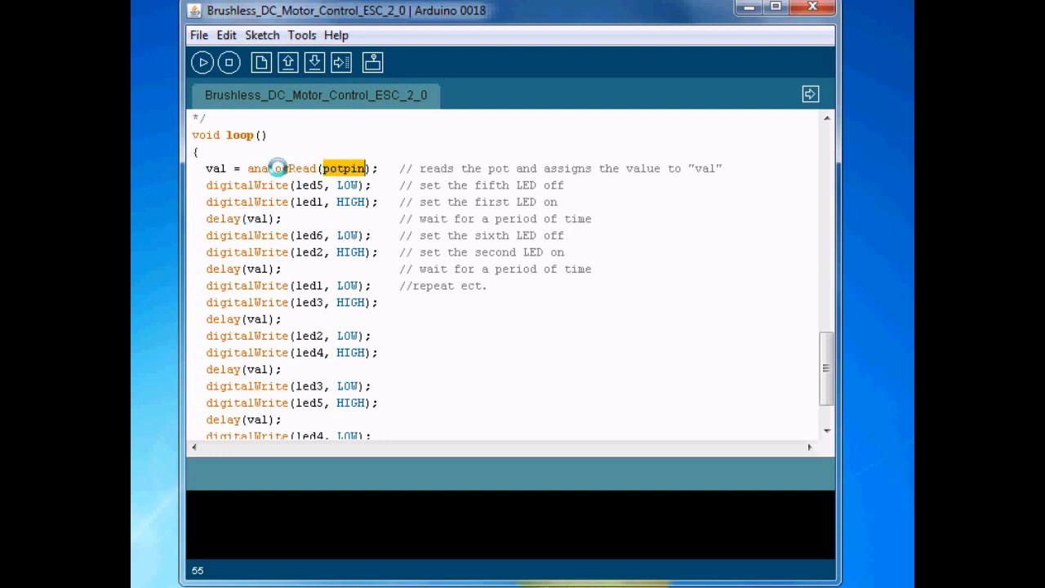
mouse_move(290, 168)
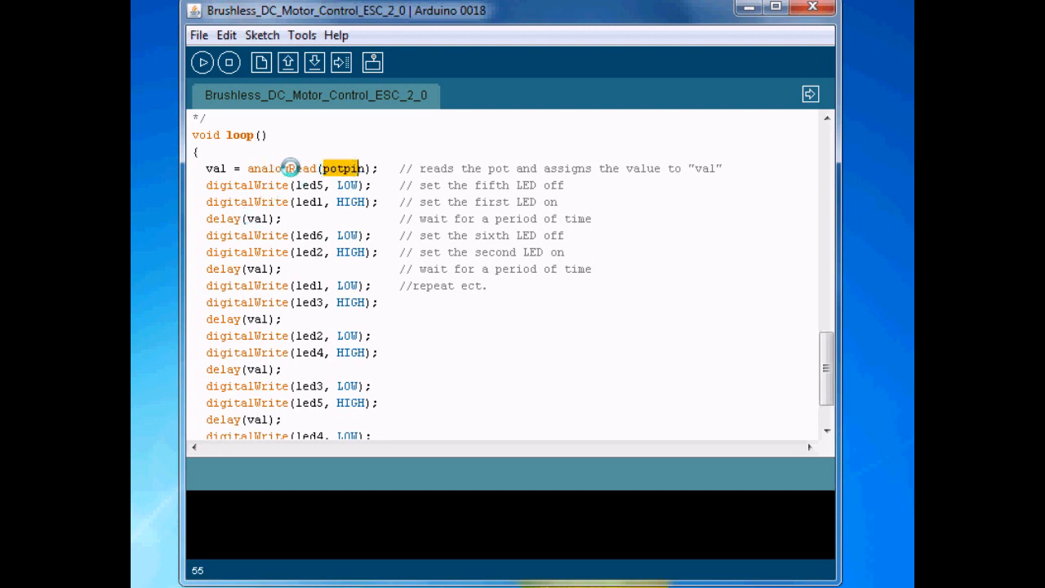
double_click(251, 218)
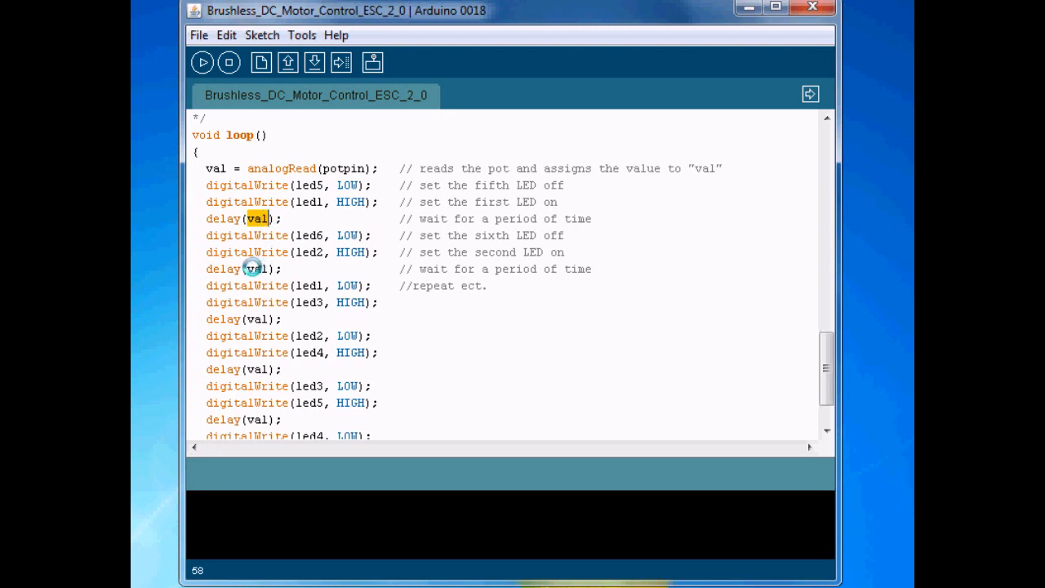
mouse_move(318, 209)
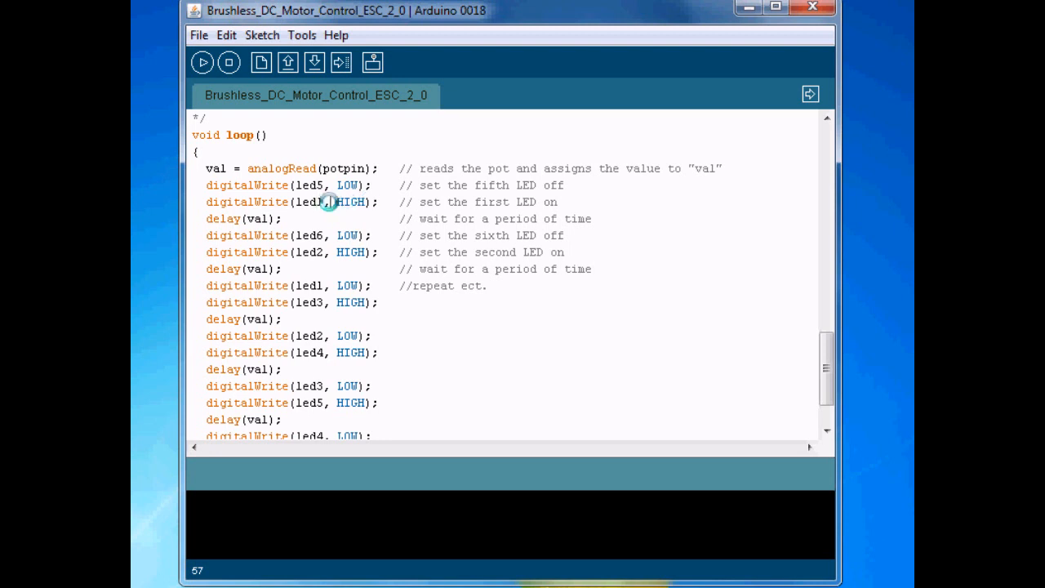
drag(326, 202, 375, 251)
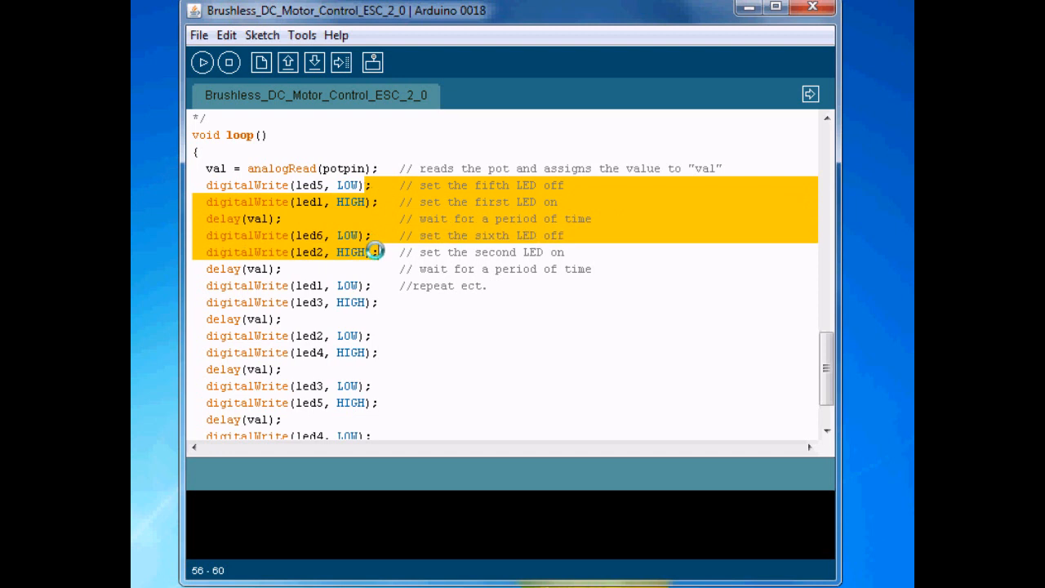
click(352, 168)
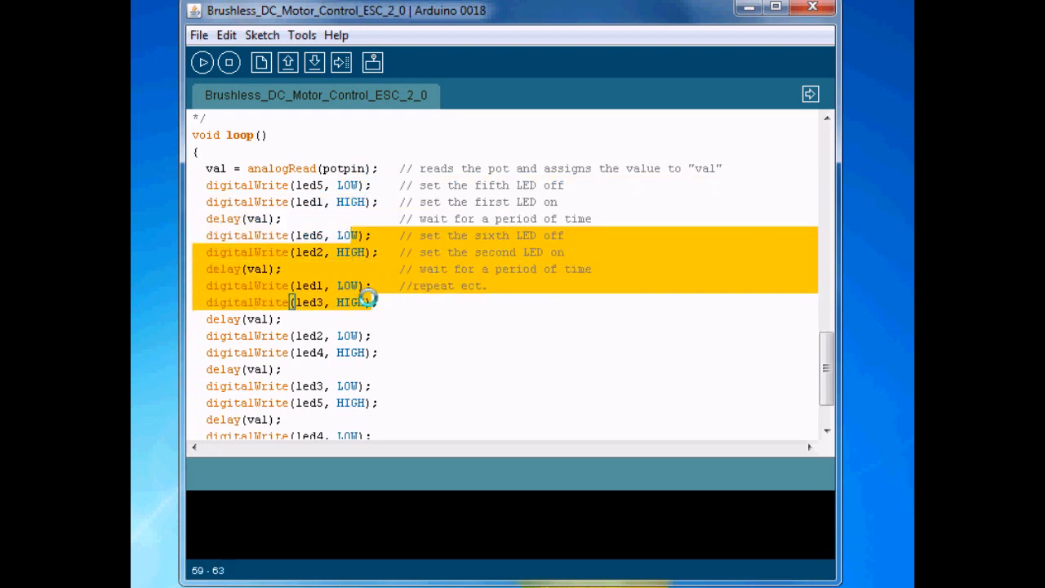
click(356, 252)
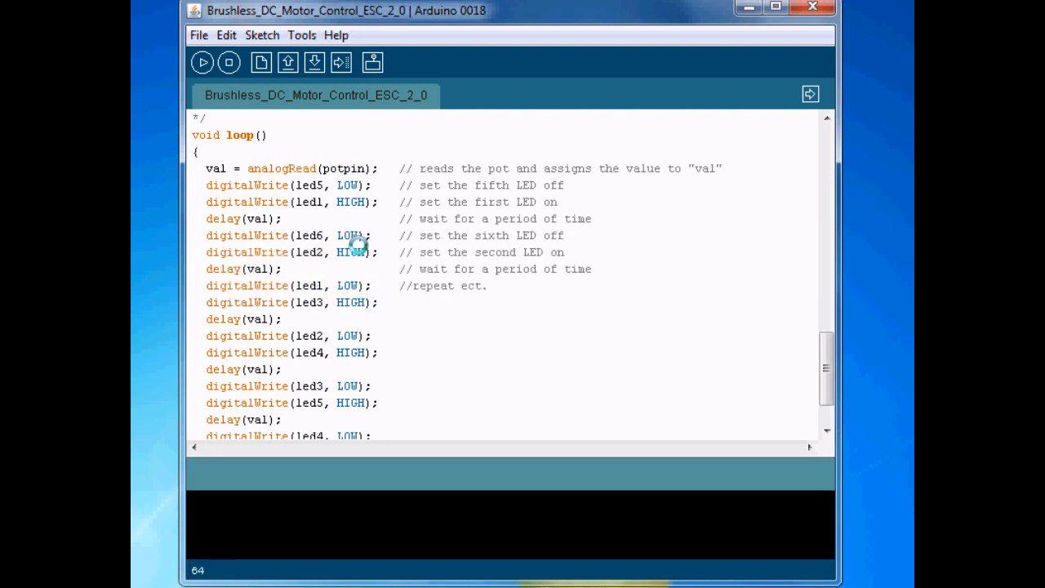
click(297, 319)
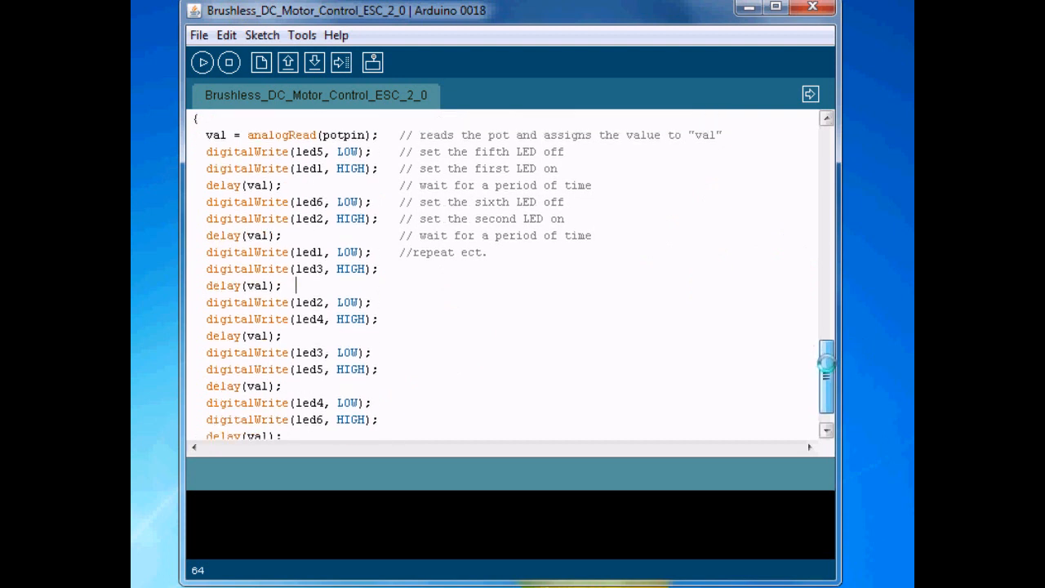
click(343, 168)
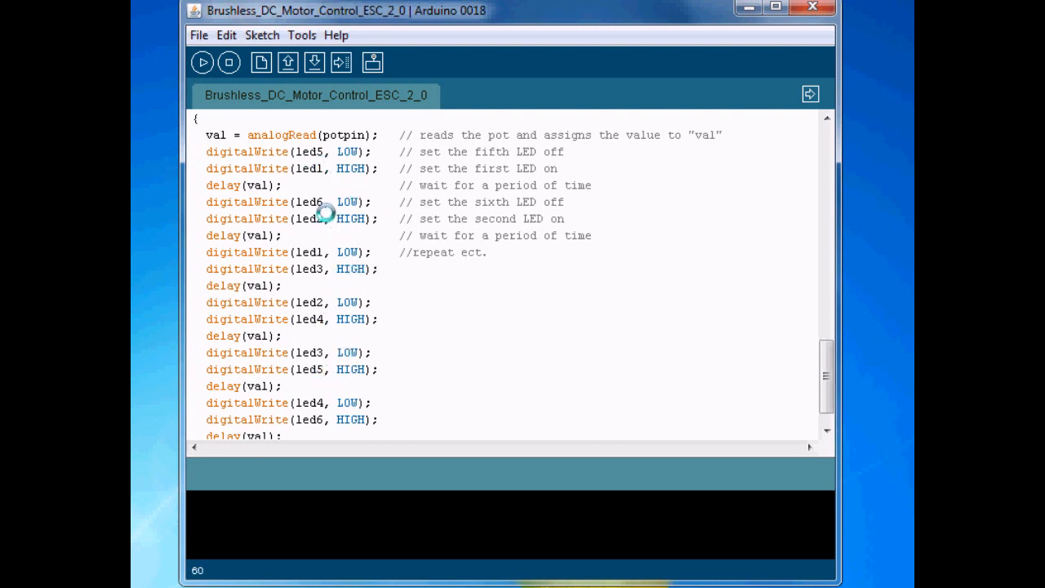
scroll(down, 3)
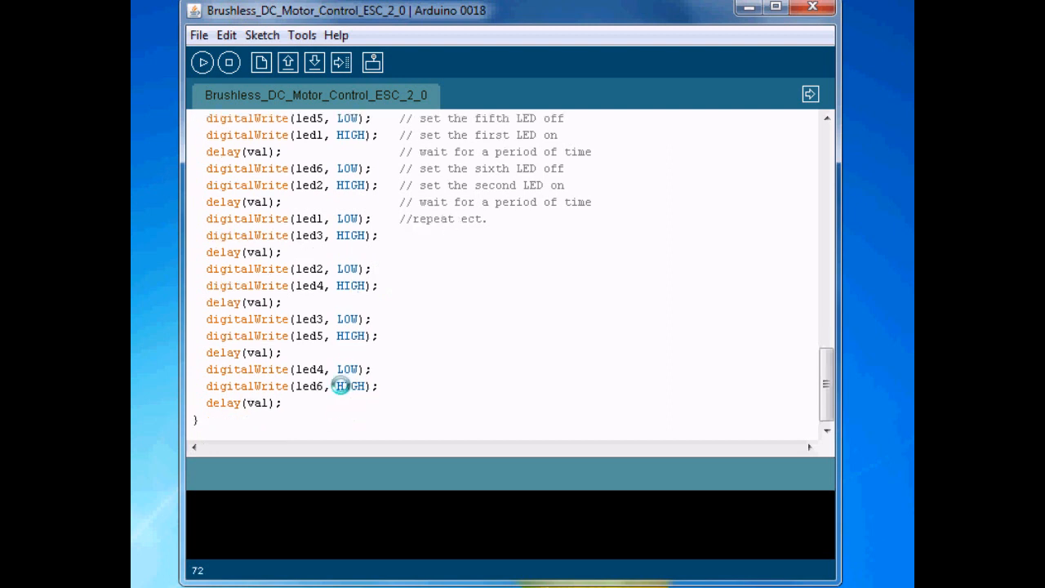
scroll(up, 3)
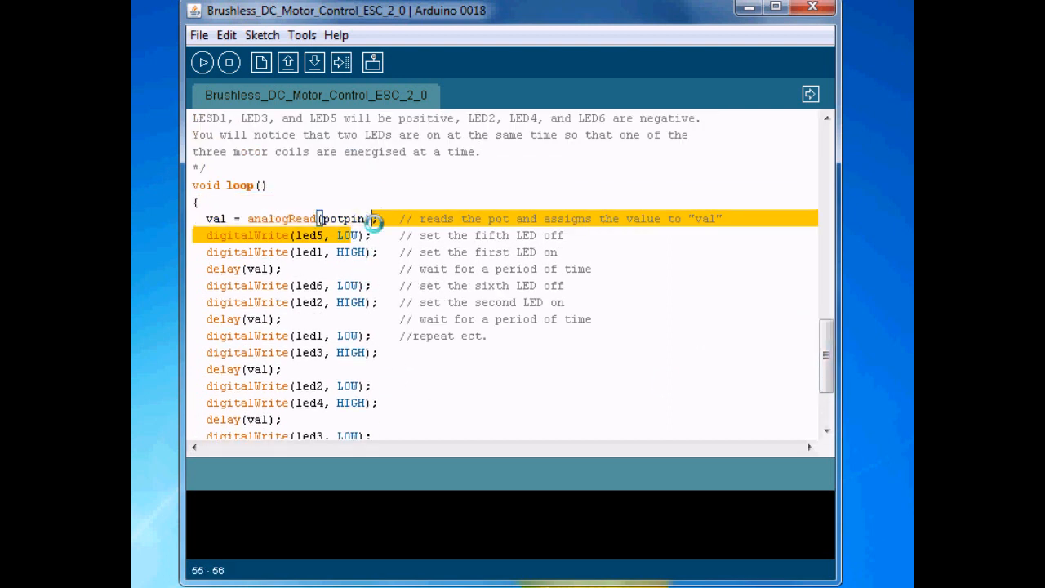
click(302, 251)
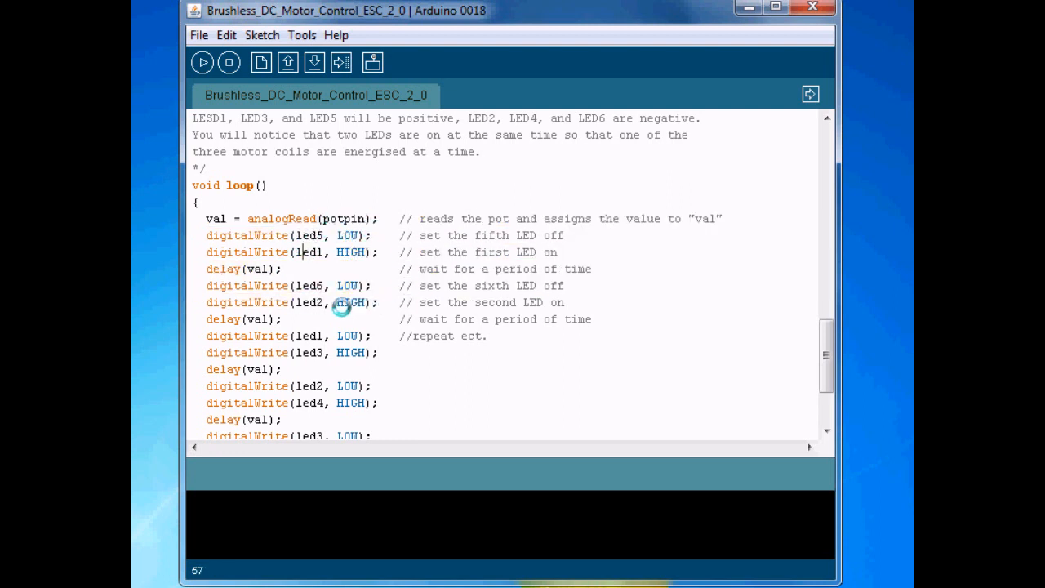
mouse_move(309, 252)
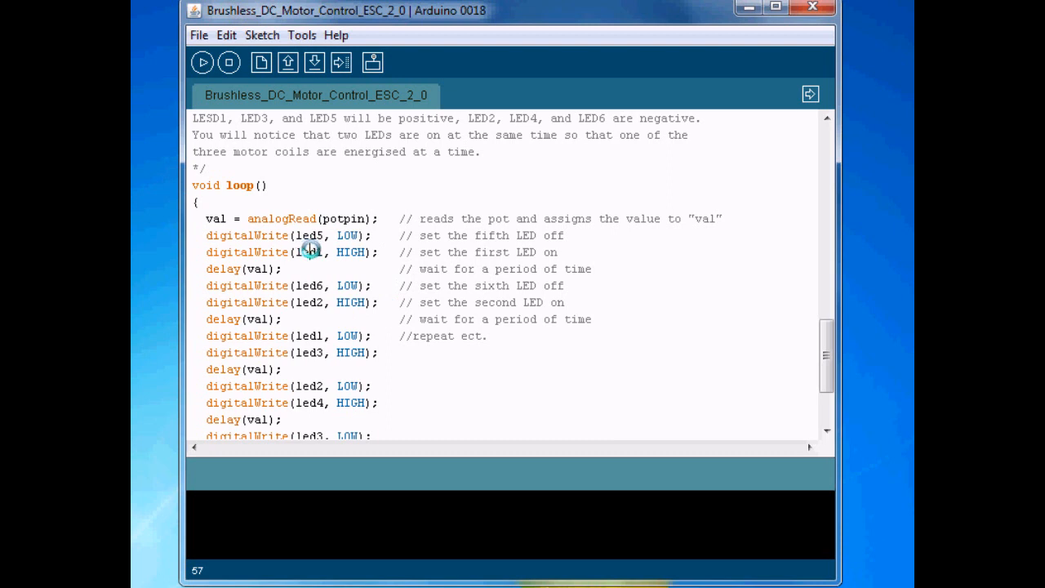
mouse_move(307, 294)
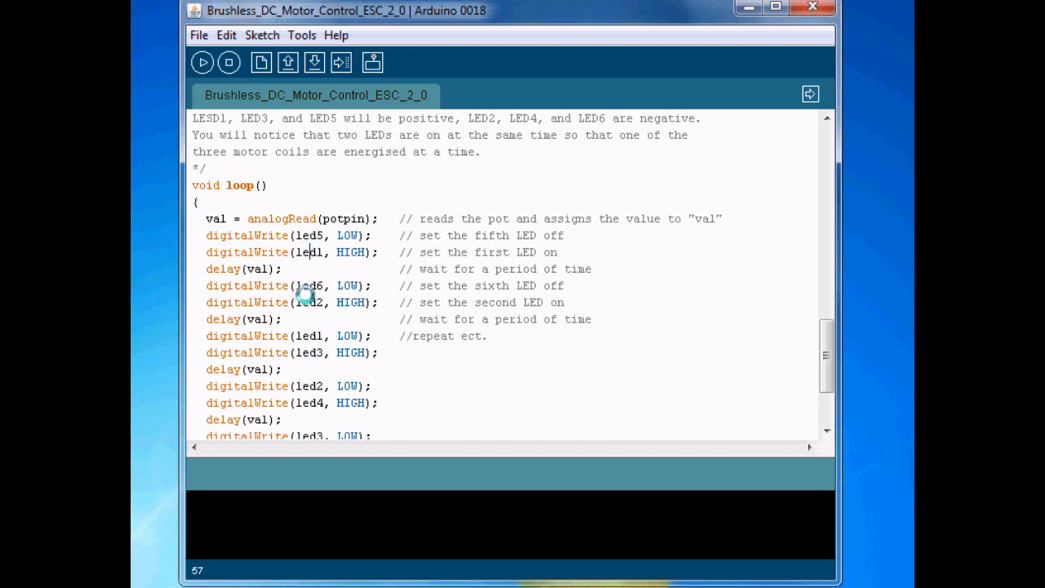
mouse_move(316, 304)
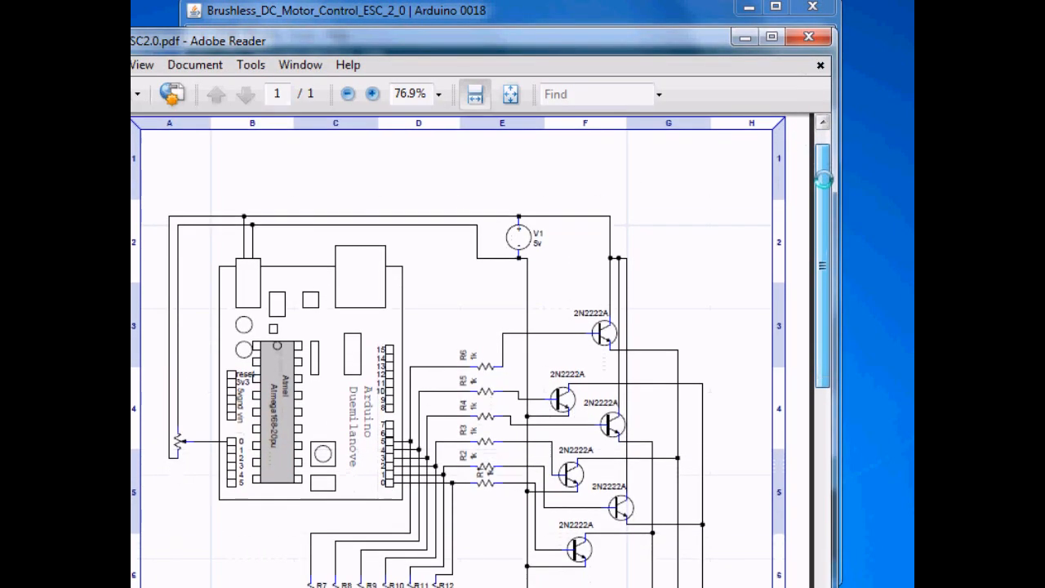
Zoom the ESC 2.0 schematic to 125% for a closer look, then back to 100% actual size.
scroll(up, 3)
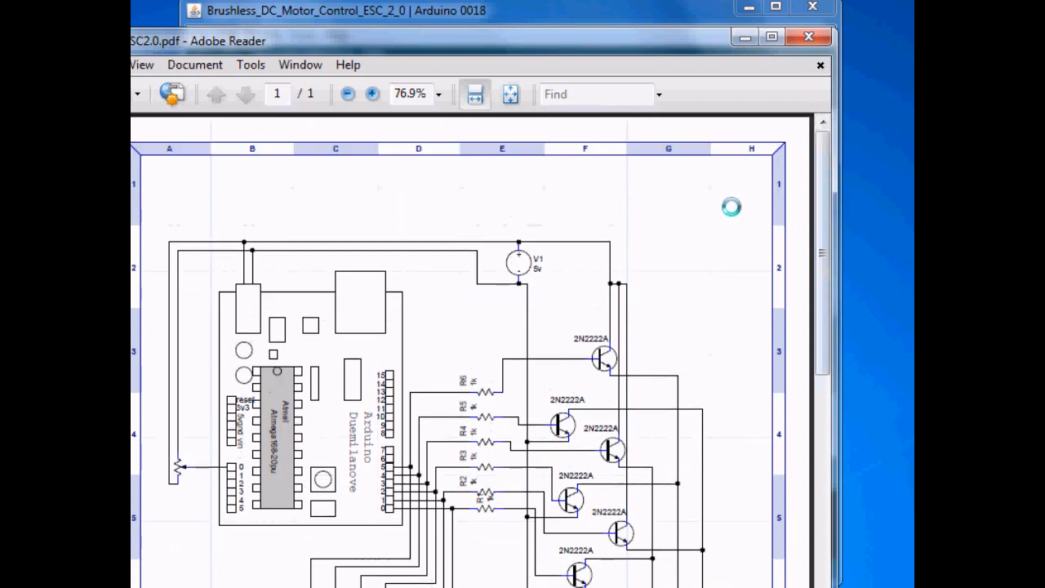
click(372, 93)
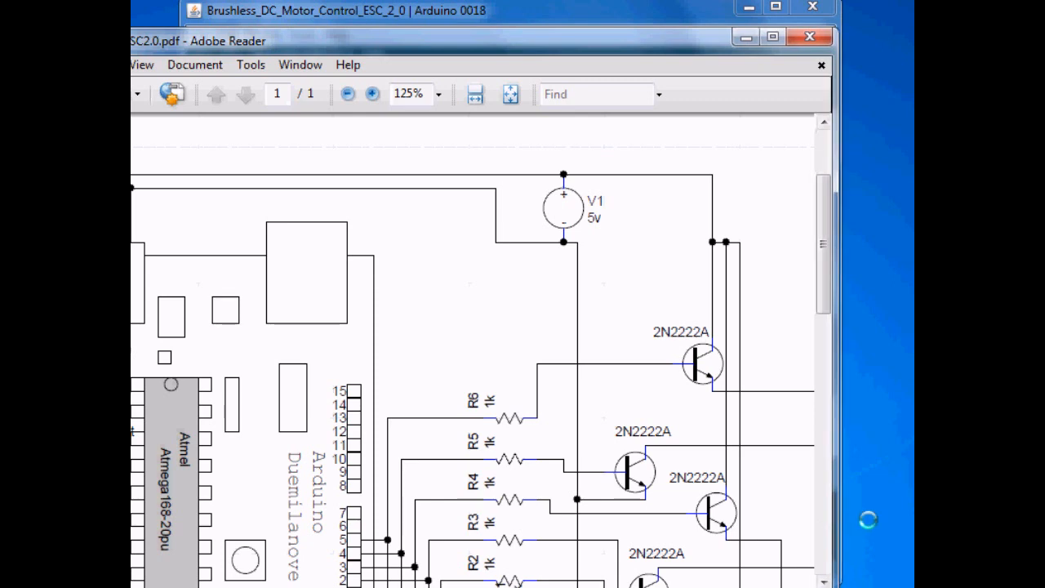
scroll(down, 3)
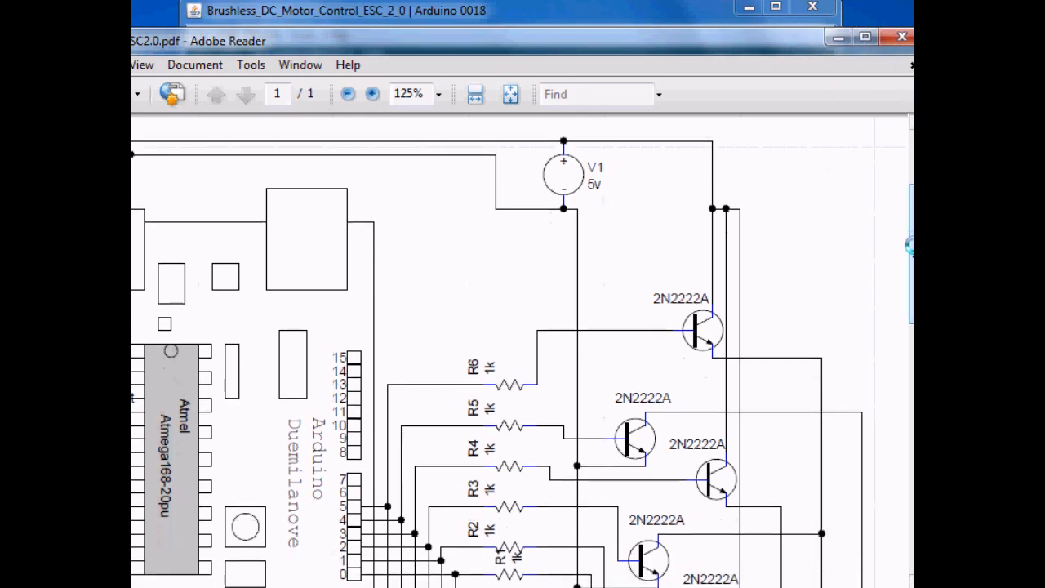
scroll(down, 3)
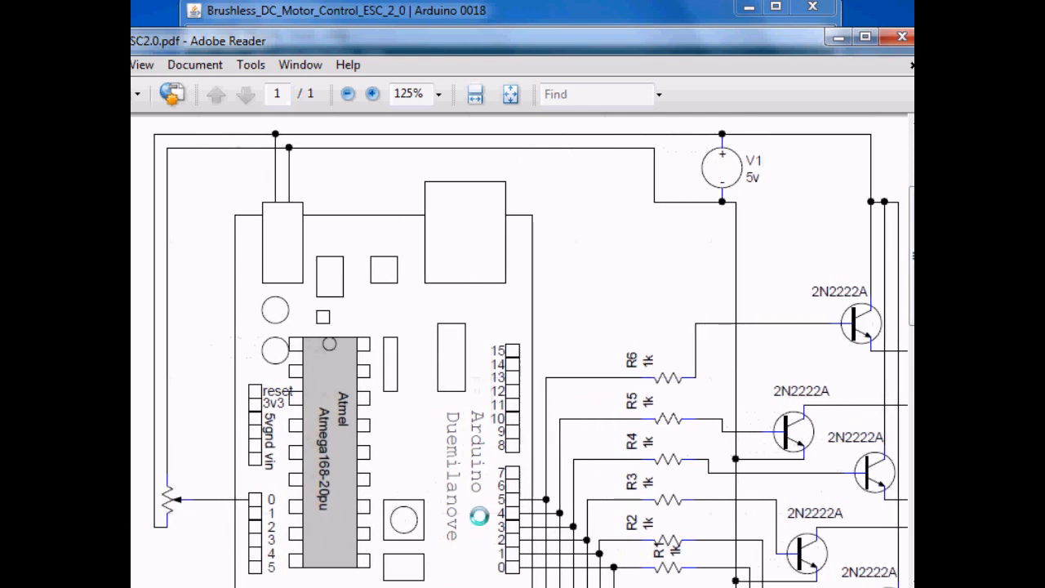
click(346, 93)
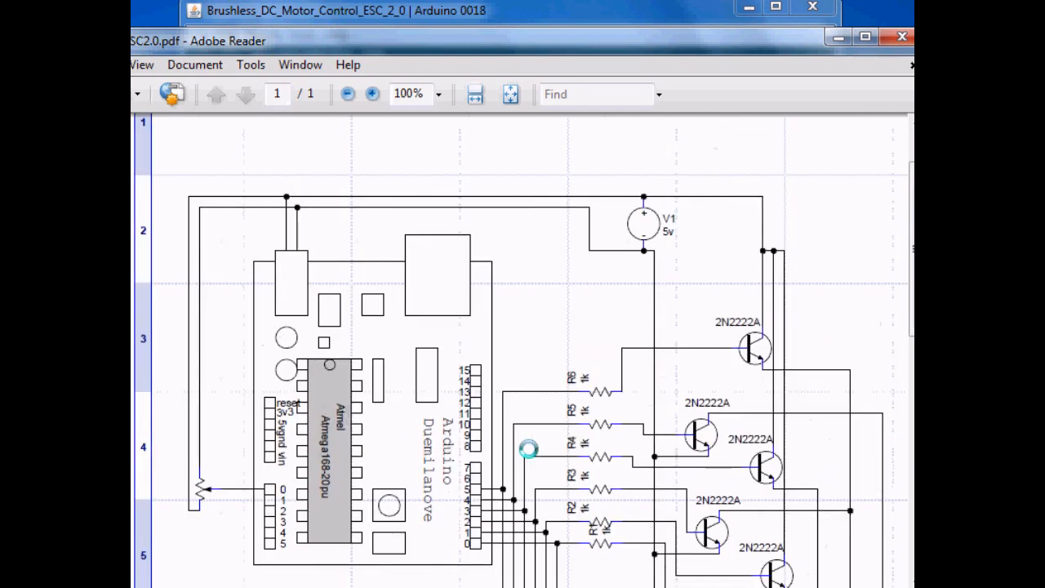
scroll(down, 3)
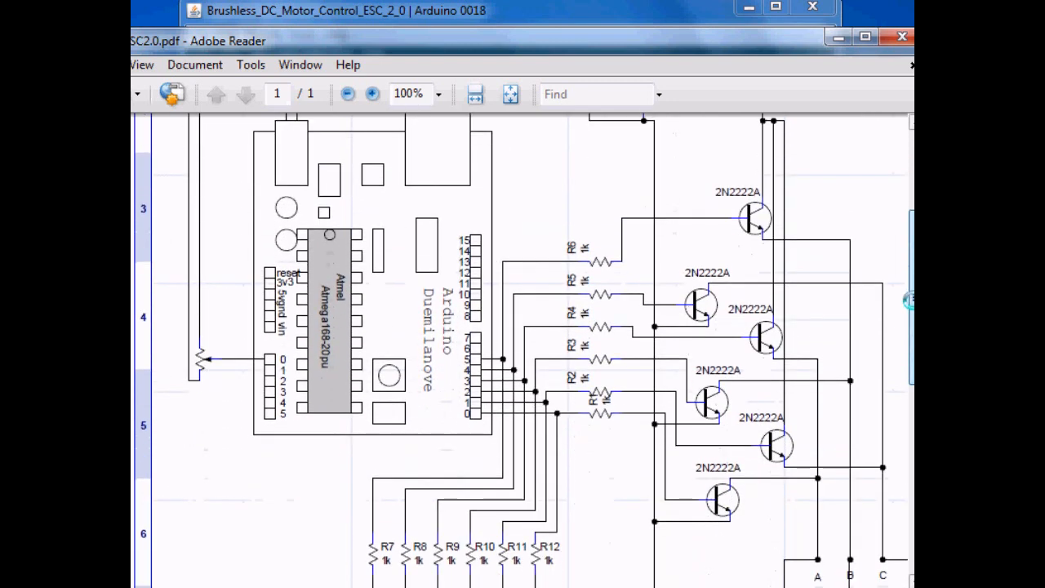
scroll(down, 3)
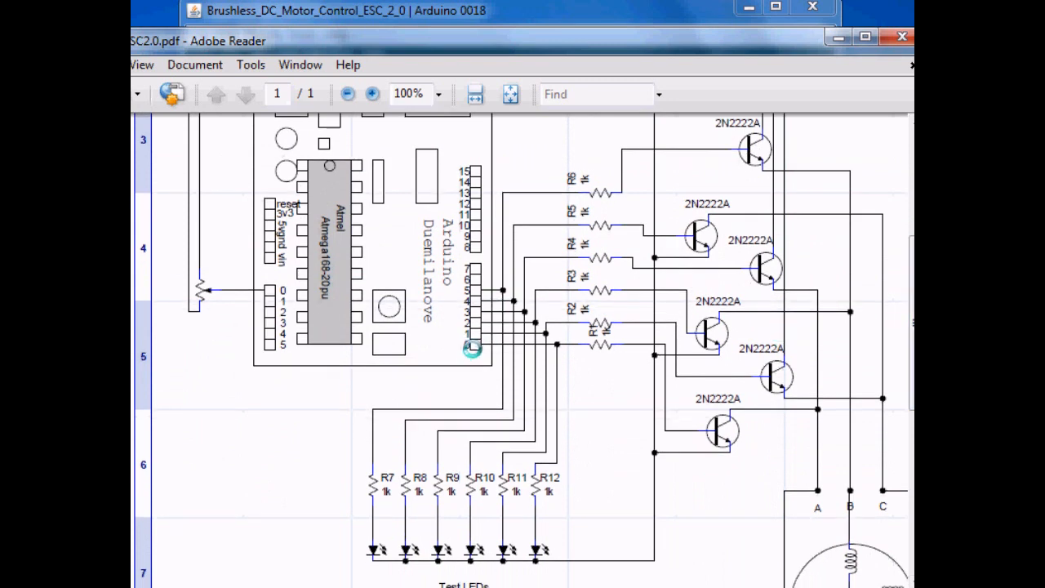
mouse_move(476, 290)
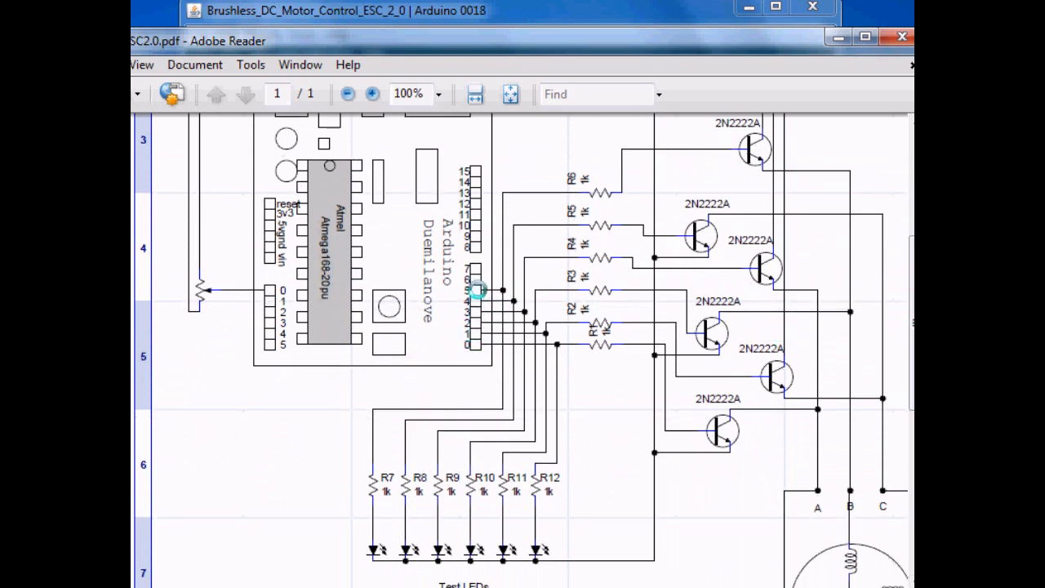
mouse_move(498, 418)
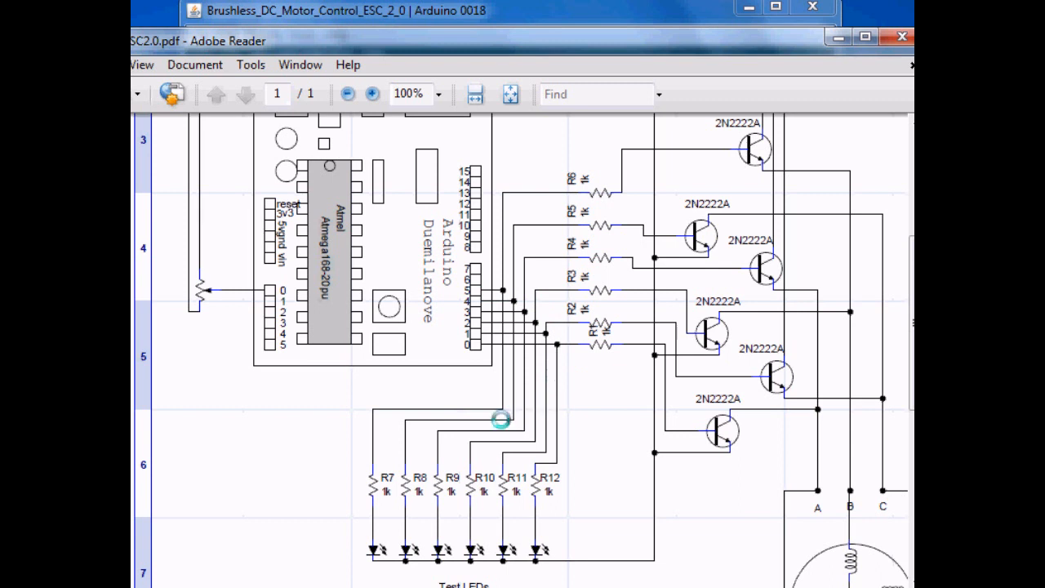
mouse_move(369, 551)
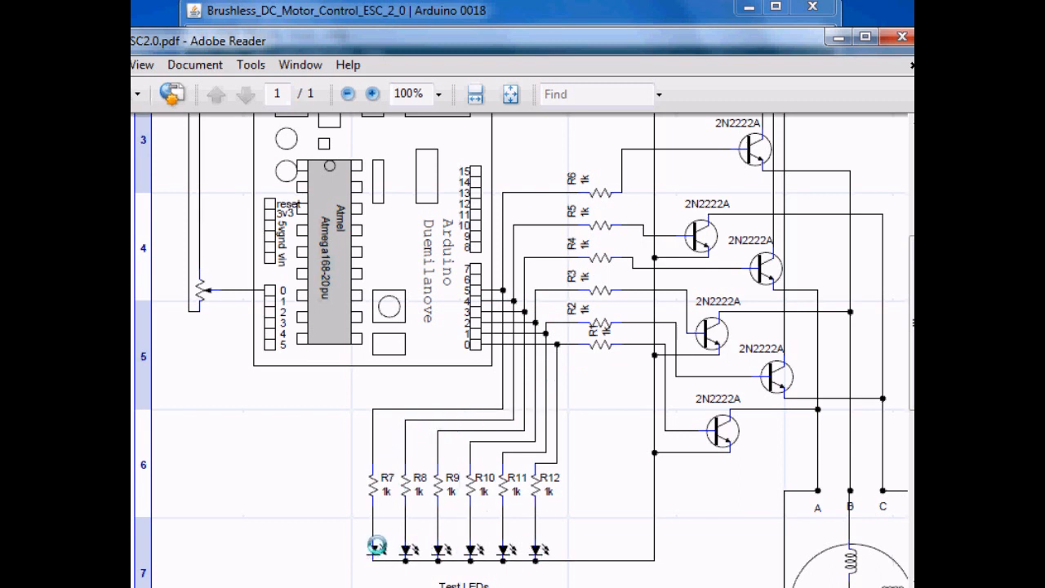
mouse_move(535, 552)
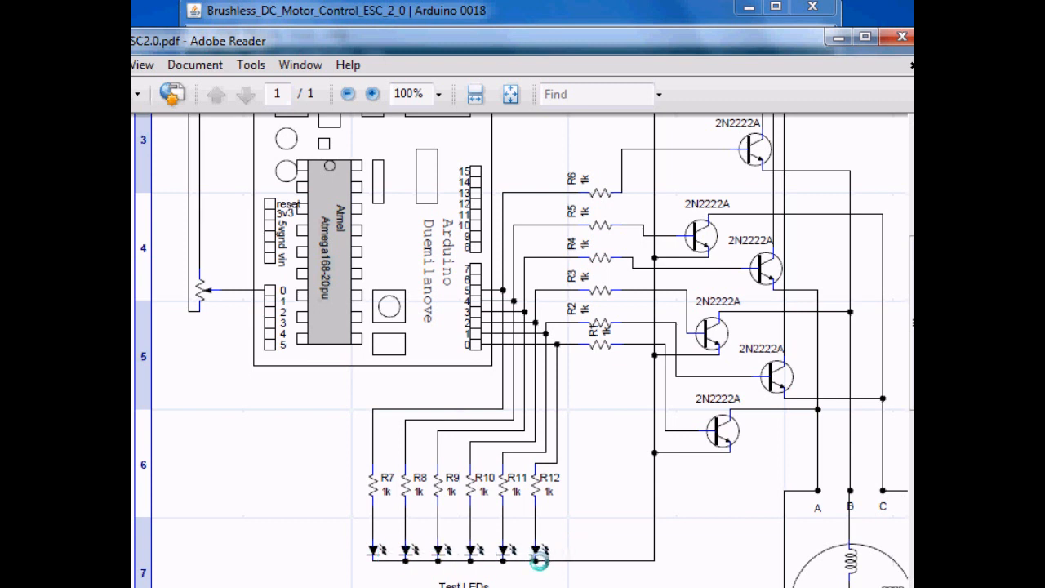
mouse_move(793, 459)
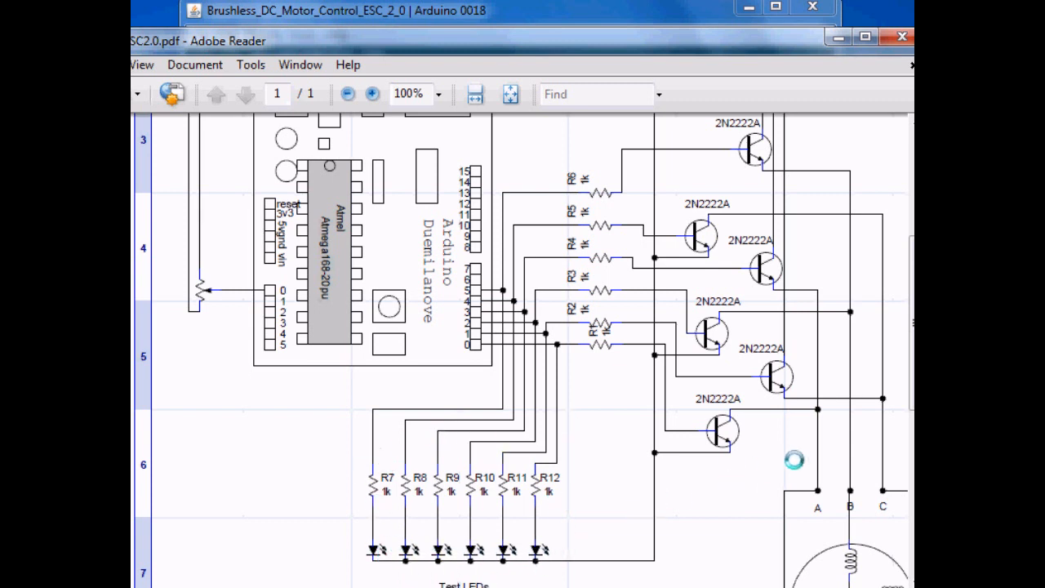
scroll(up, 3)
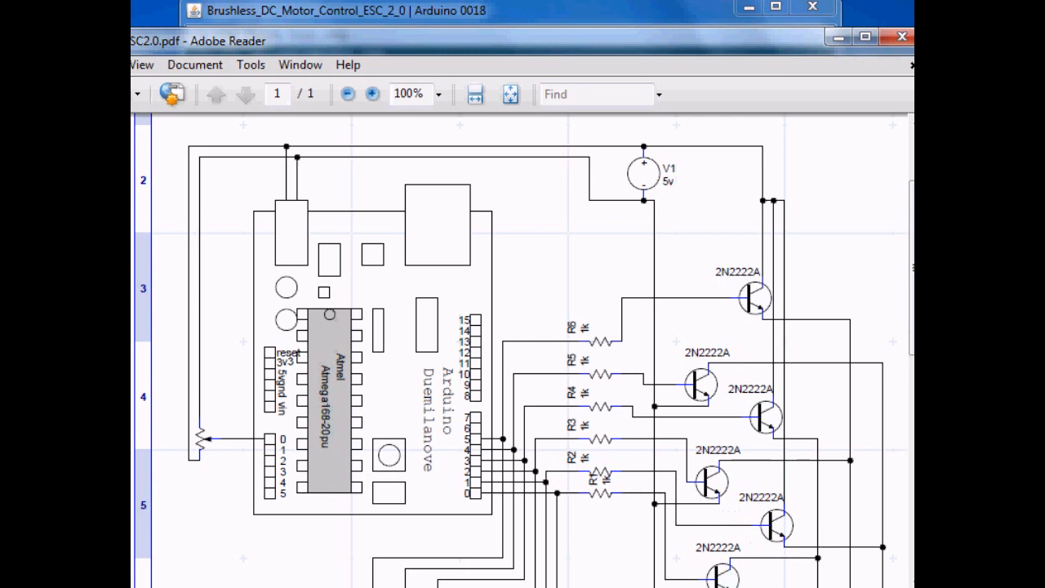
scroll(down, 3)
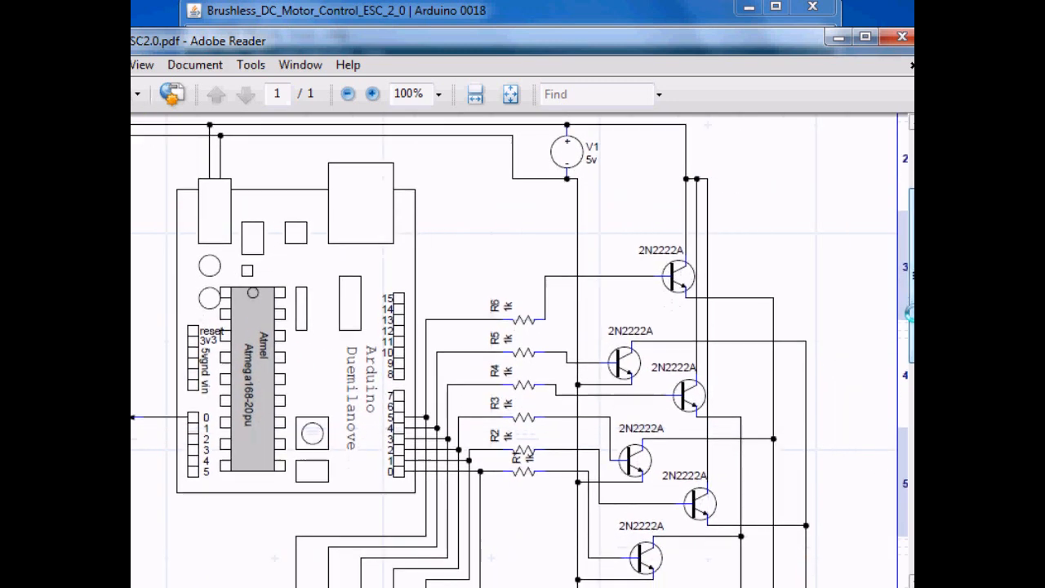
scroll(down, 3)
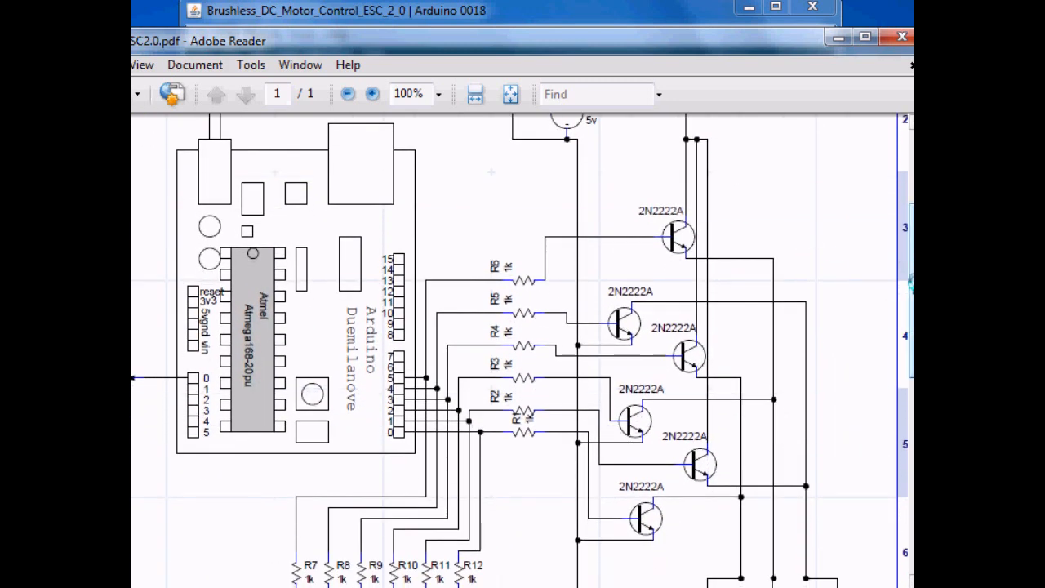
scroll(down, 3)
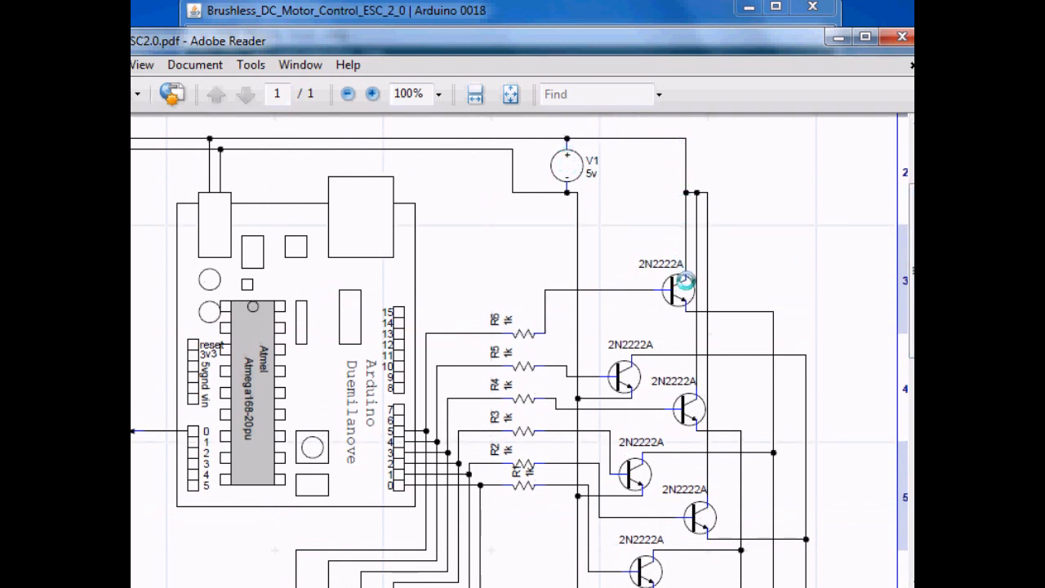
mouse_move(699, 519)
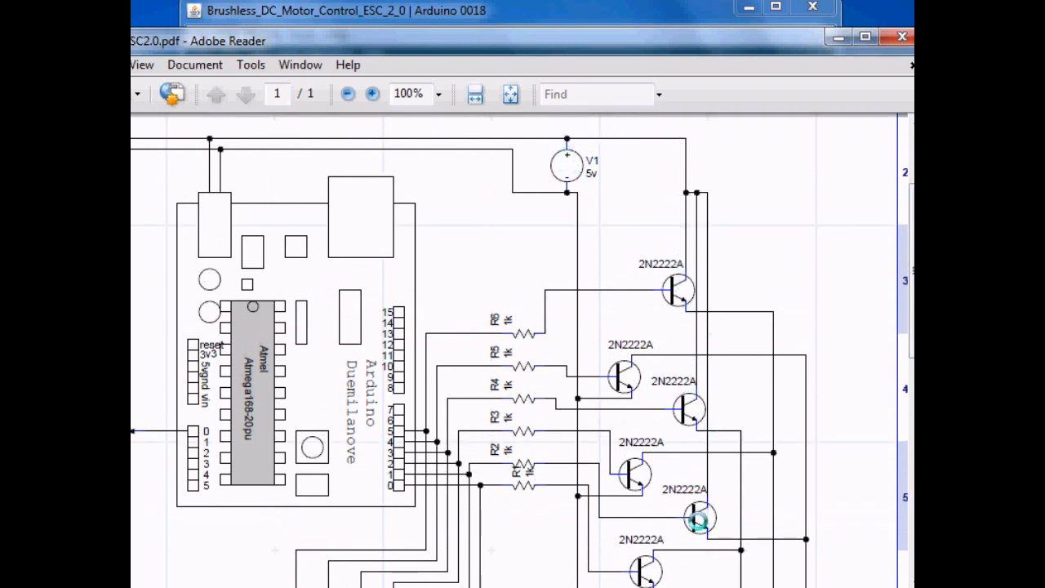
scroll(down, 3)
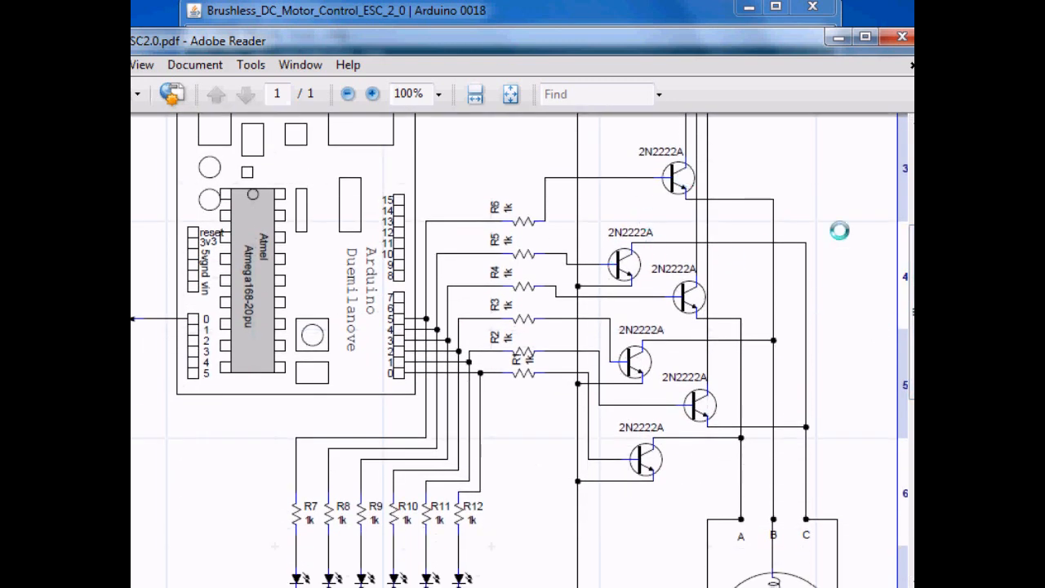
scroll(up, 3)
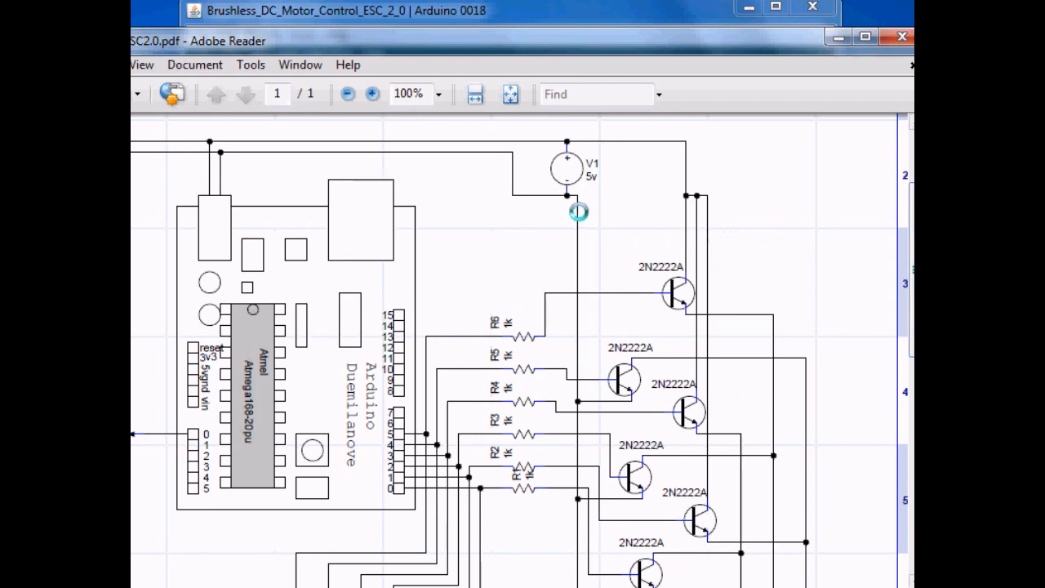
mouse_move(624, 377)
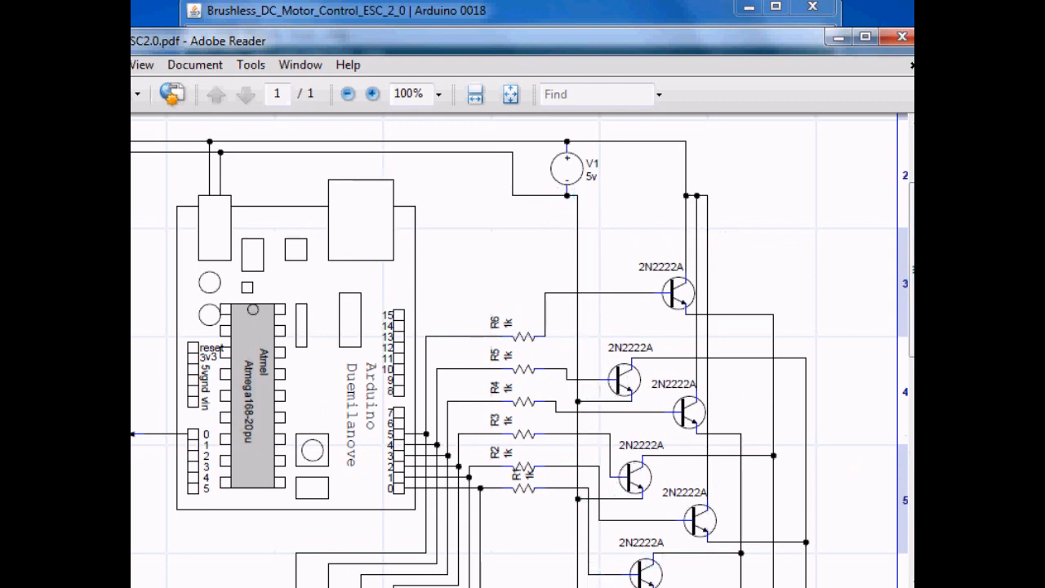
scroll(down, 3)
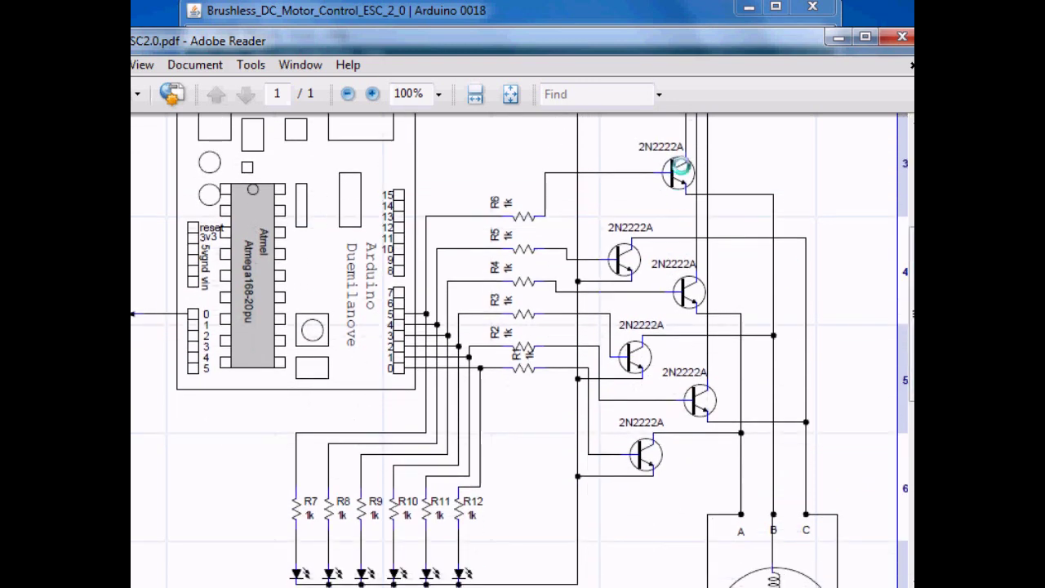
mouse_move(896, 326)
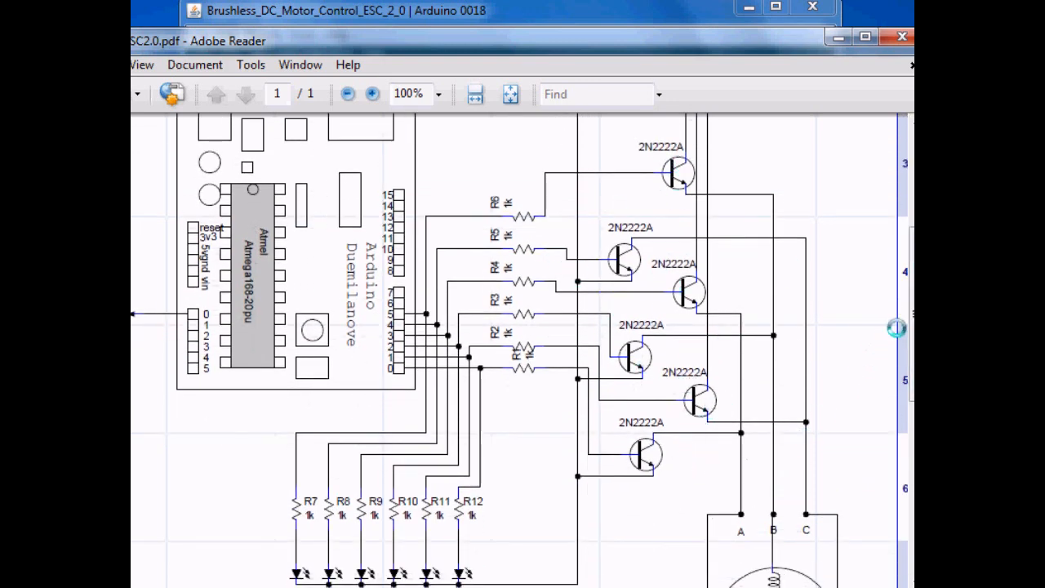
scroll(down, 3)
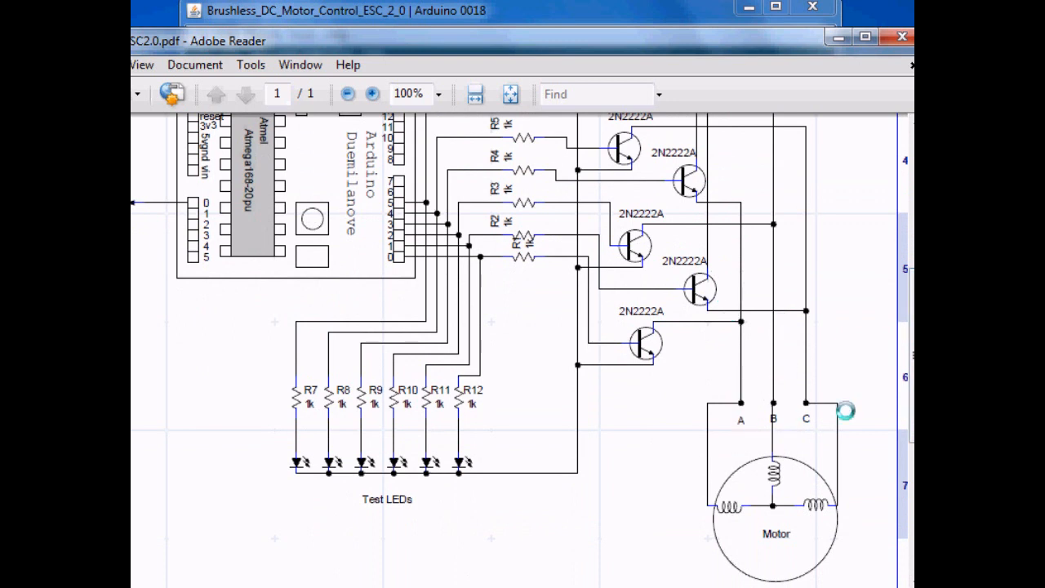
mouse_move(750, 558)
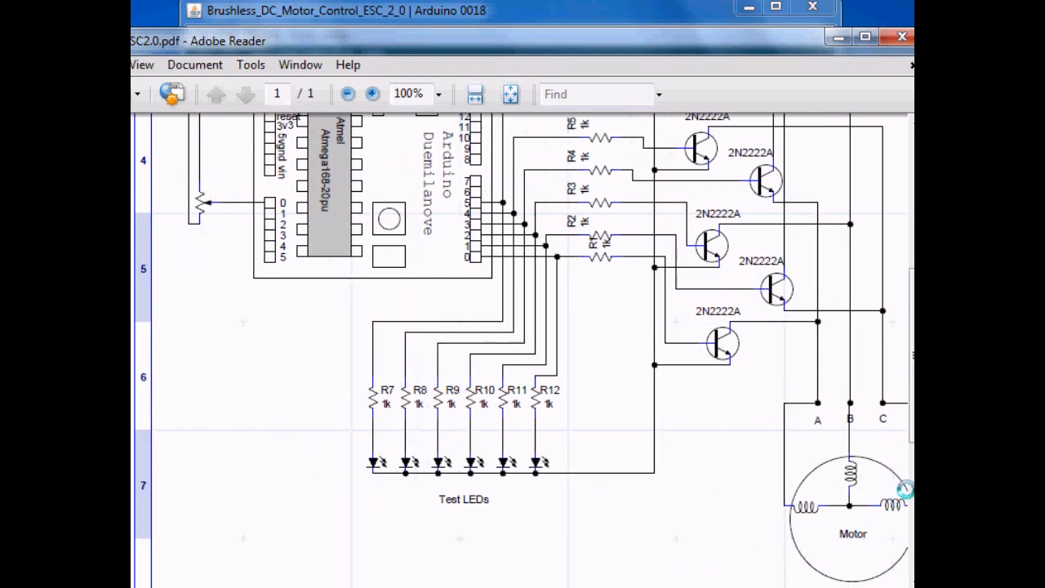
scroll(up, 3)
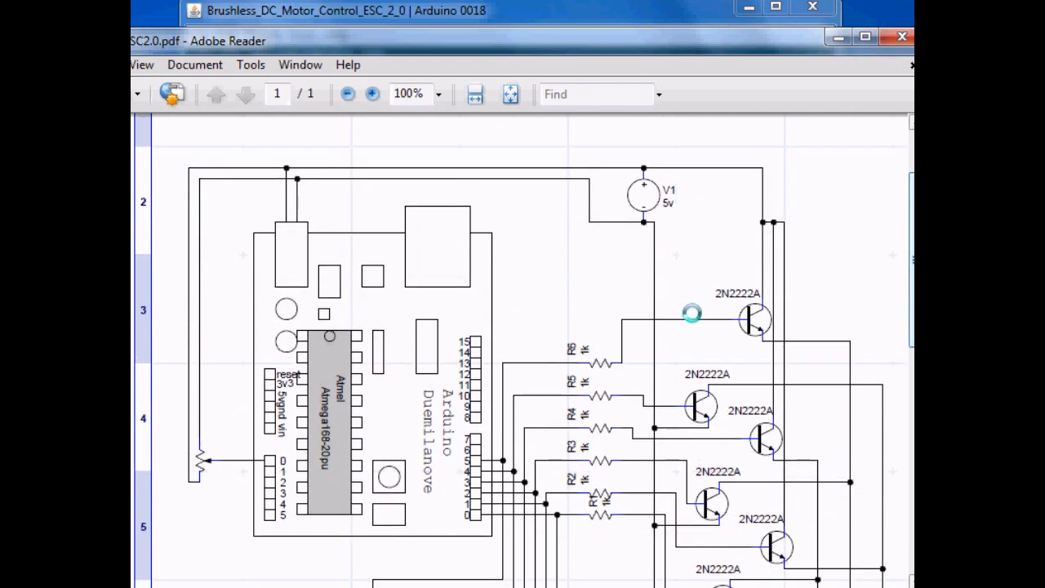
mouse_move(202, 459)
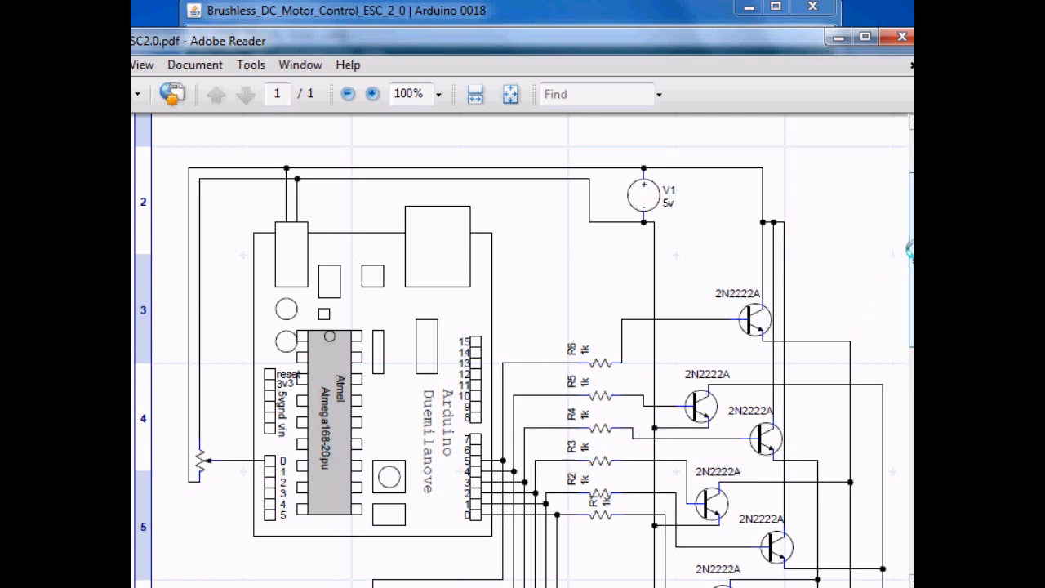
scroll(down, 3)
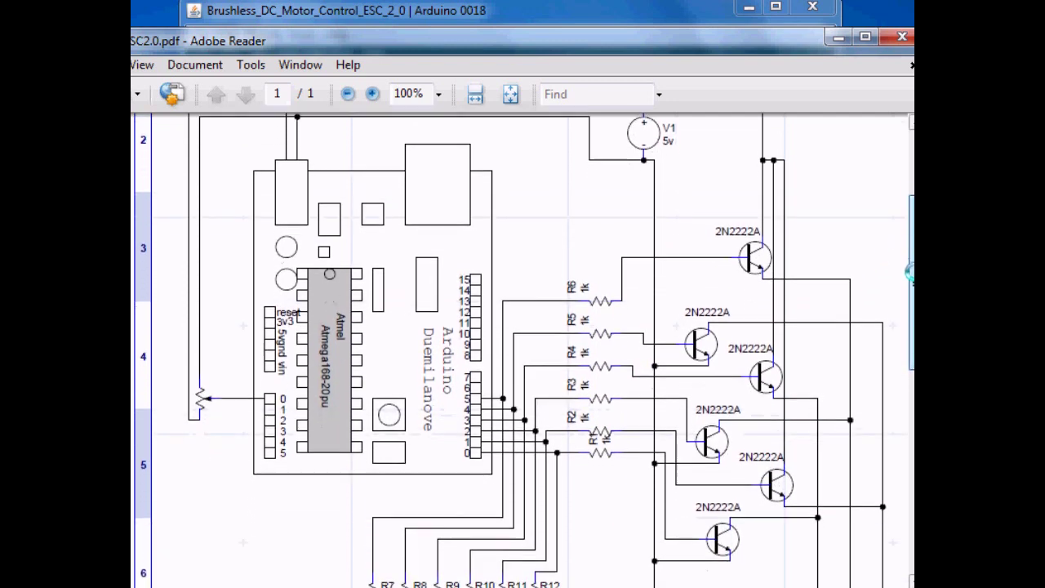
scroll(down, 3)
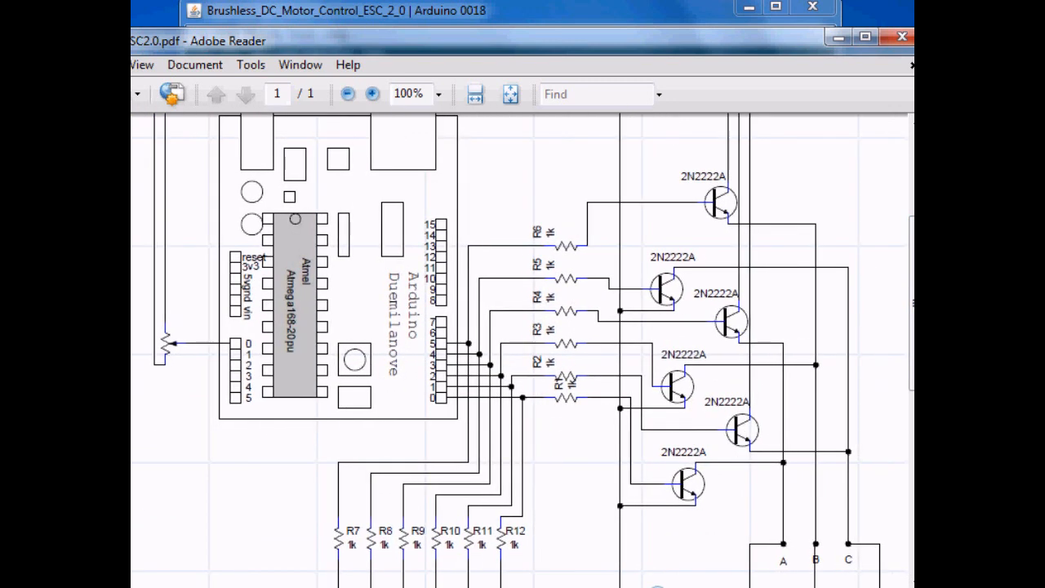
scroll(down, 3)
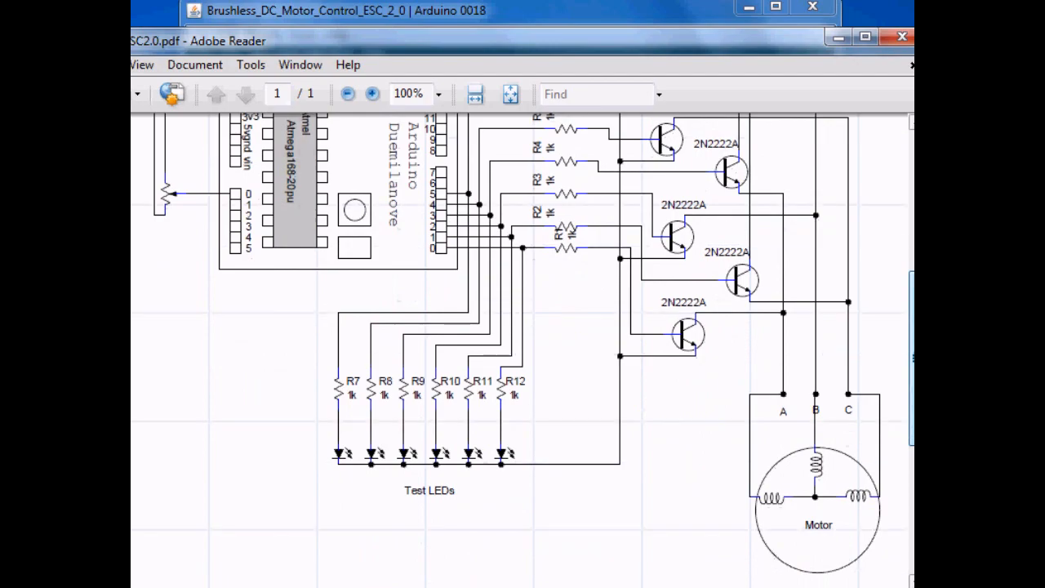